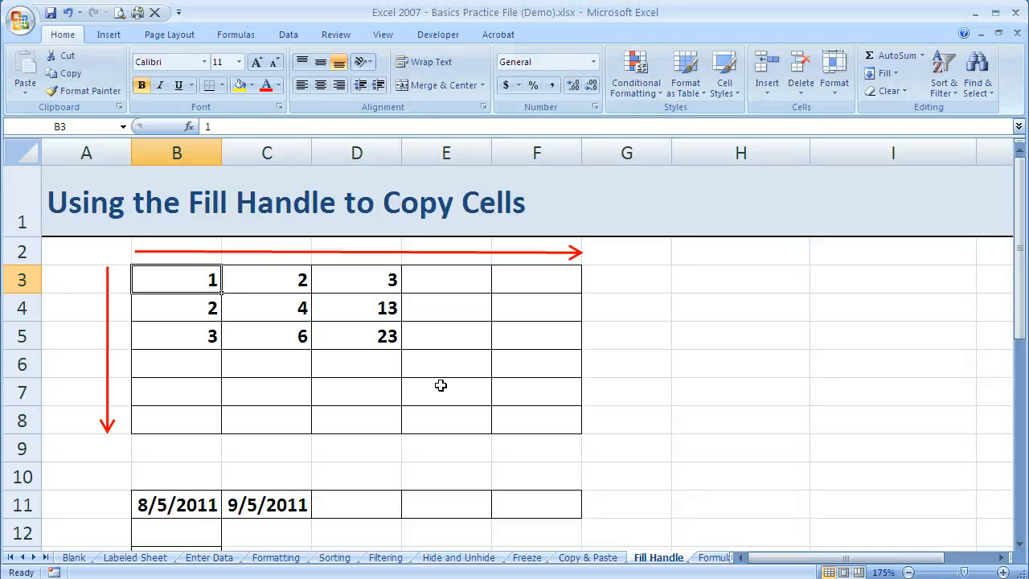
mouse_move(443, 281)
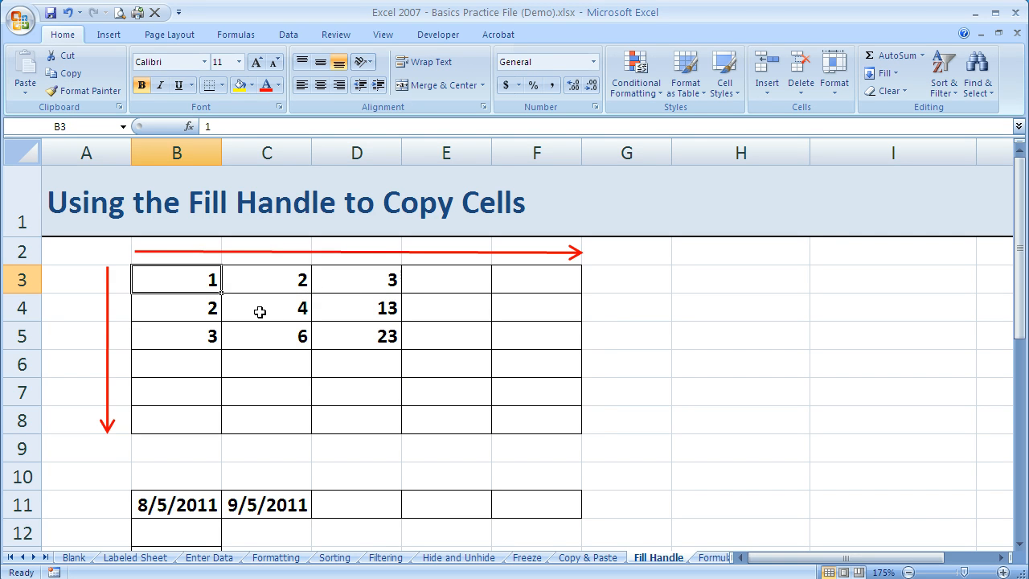
Extend row 3's 1, 2, 3 series across to column F, adding 4 and 5.
scroll("down", 3)
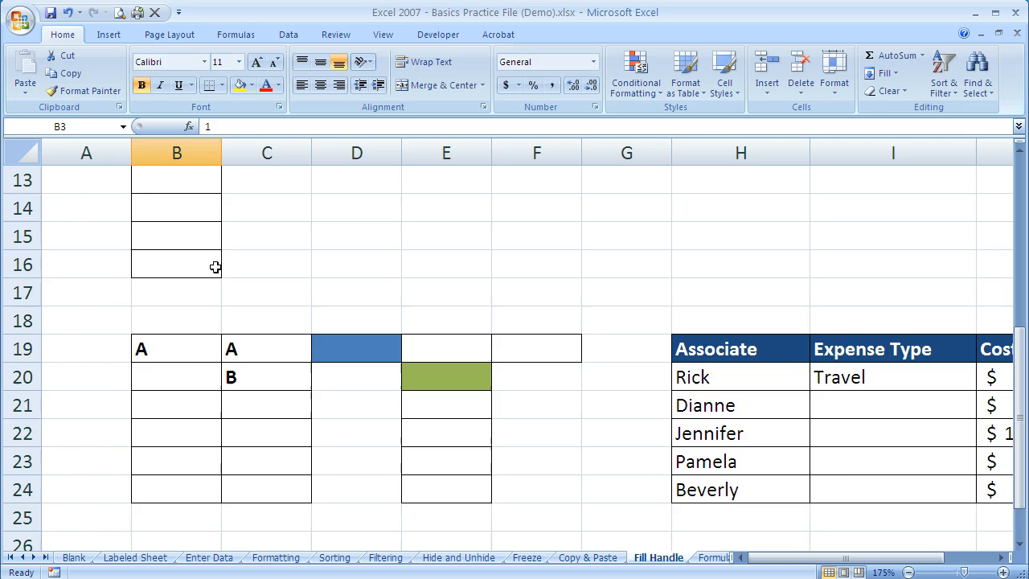
scroll("up", 3)
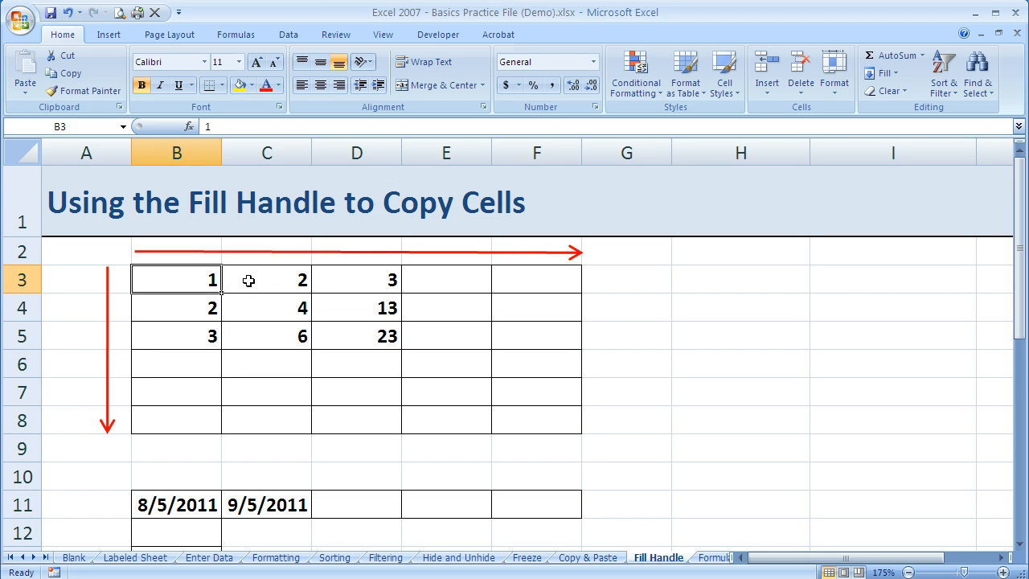
left_click_drag(176, 279, 267, 279)
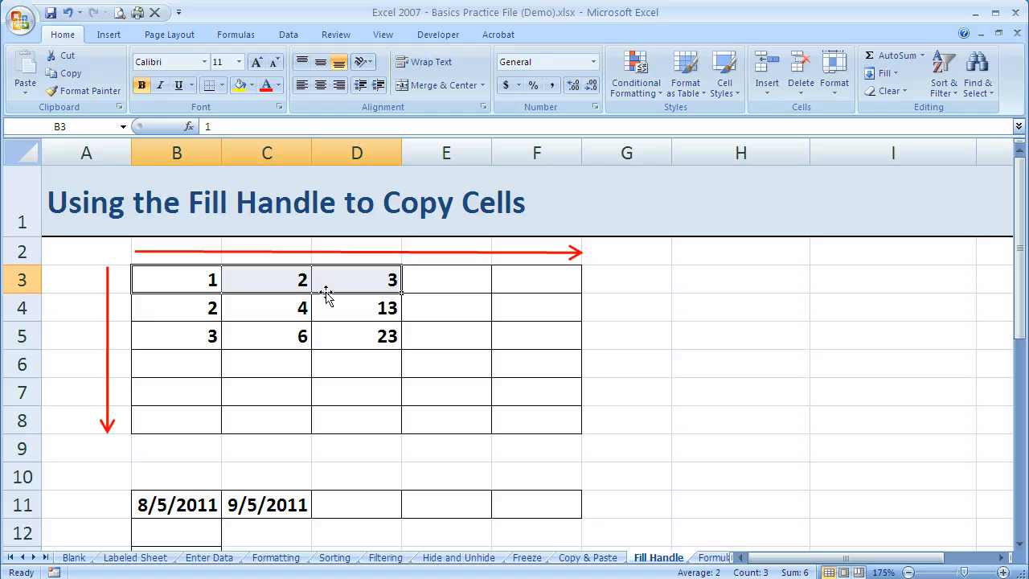
mouse_move(344, 295)
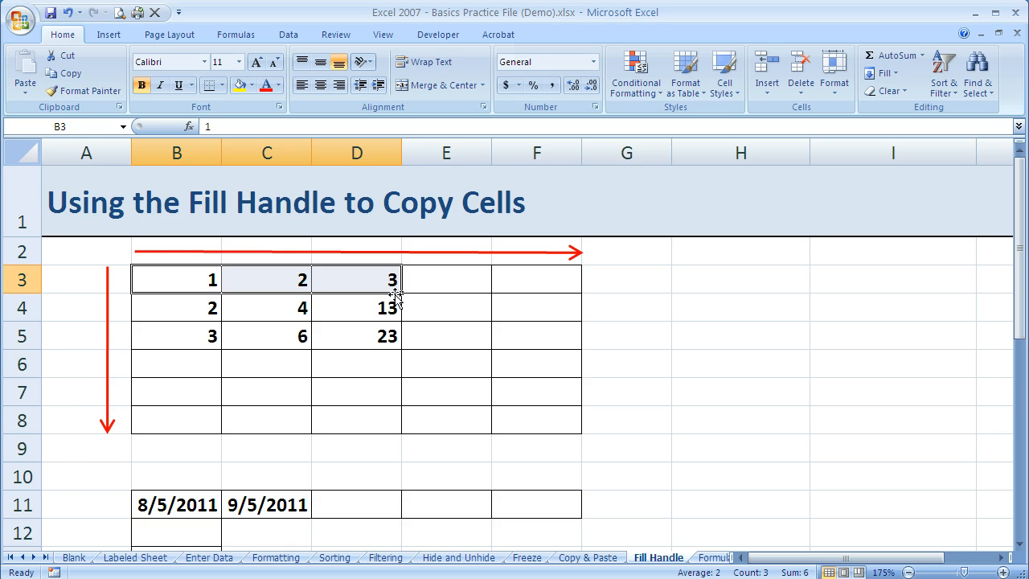
mouse_move(404, 291)
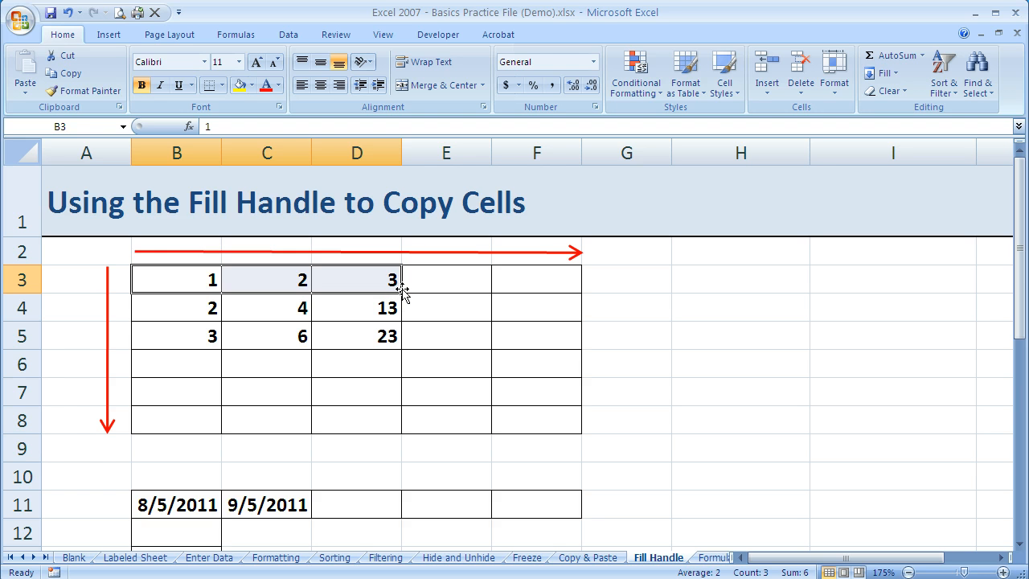
left_click(446, 279)
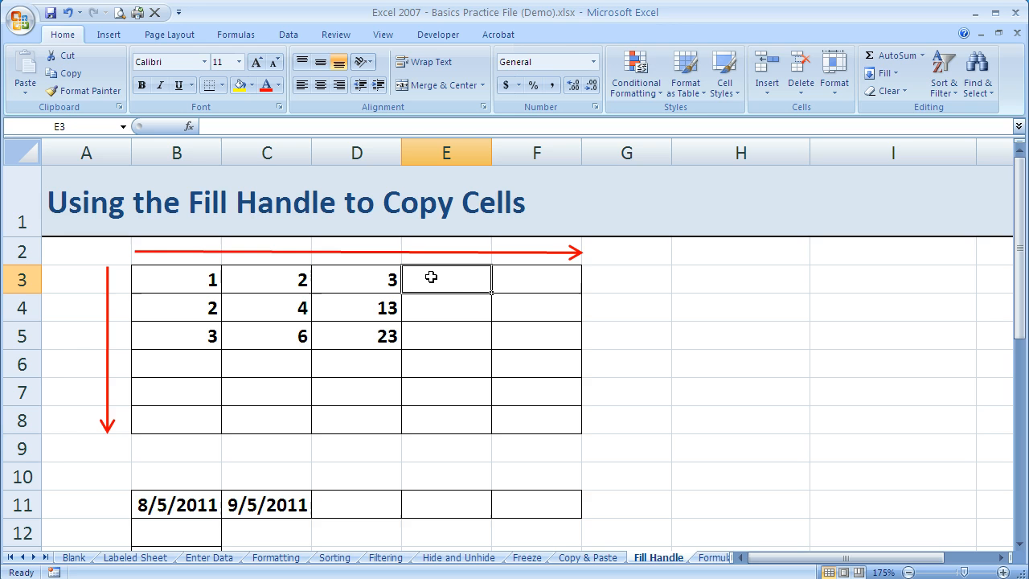
mouse_move(487, 297)
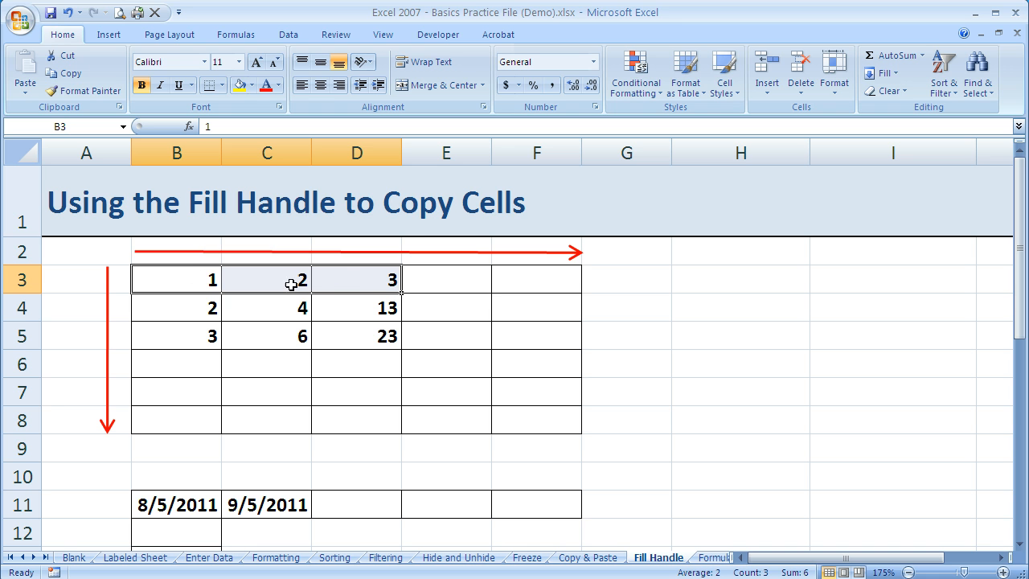
mouse_move(389, 308)
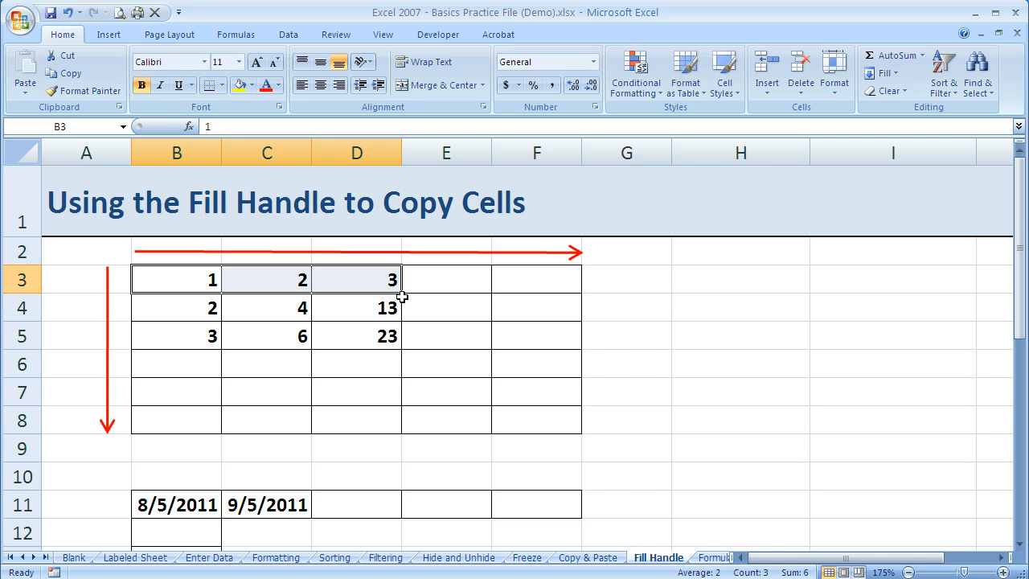
mouse_move(409, 306)
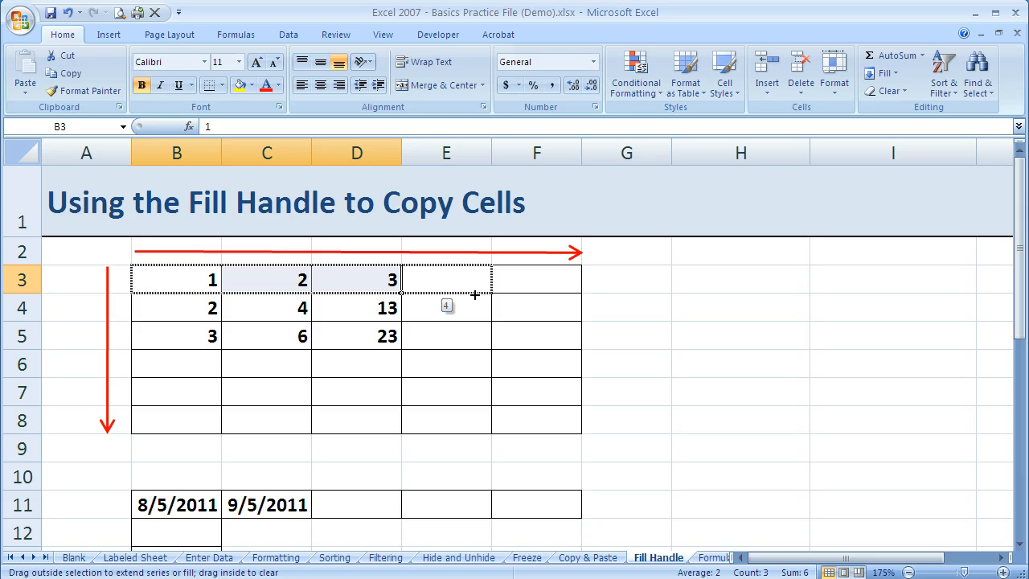
mouse_move(531, 293)
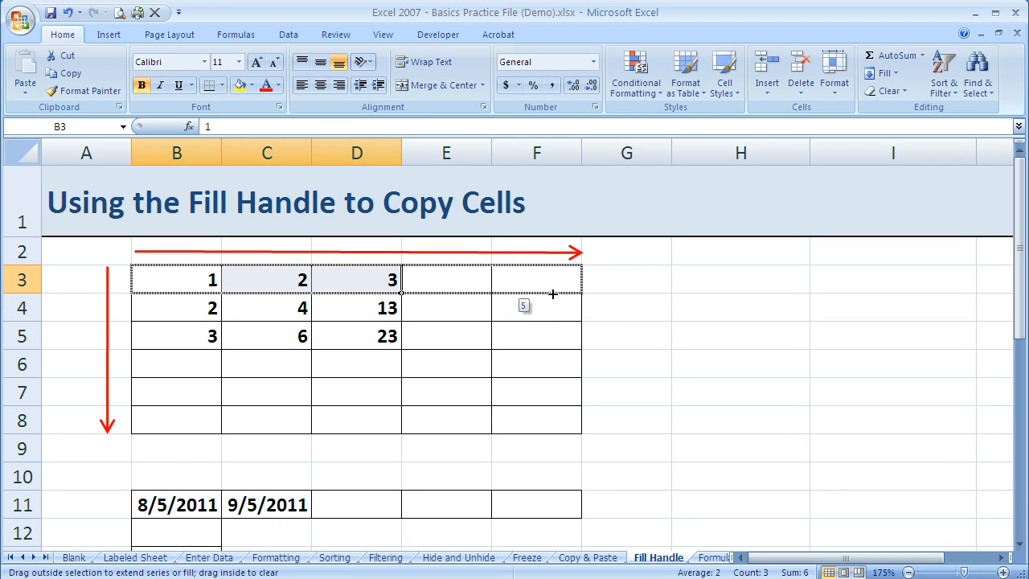
left_click_drag(392, 280, 571, 279)
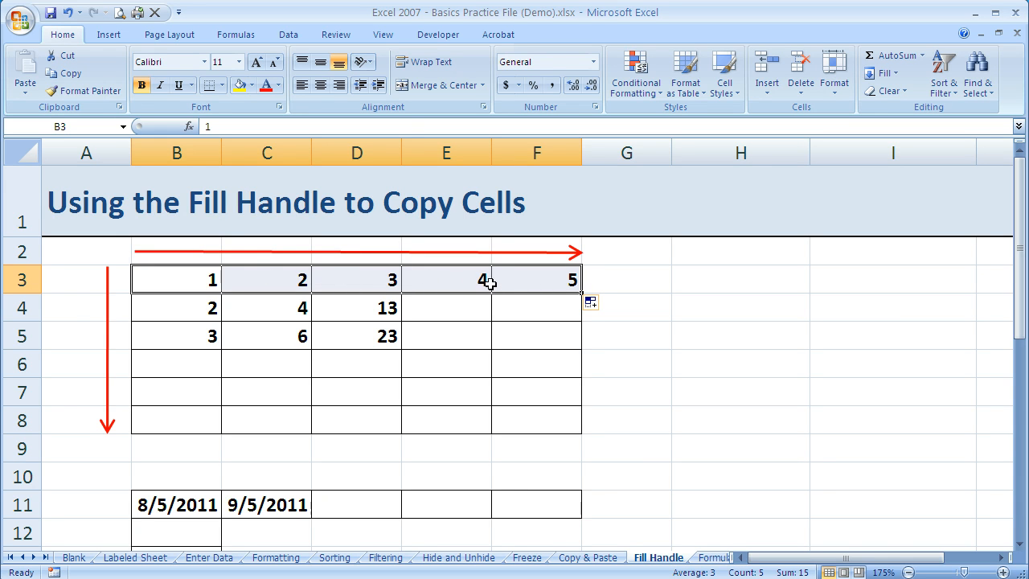
mouse_move(279, 310)
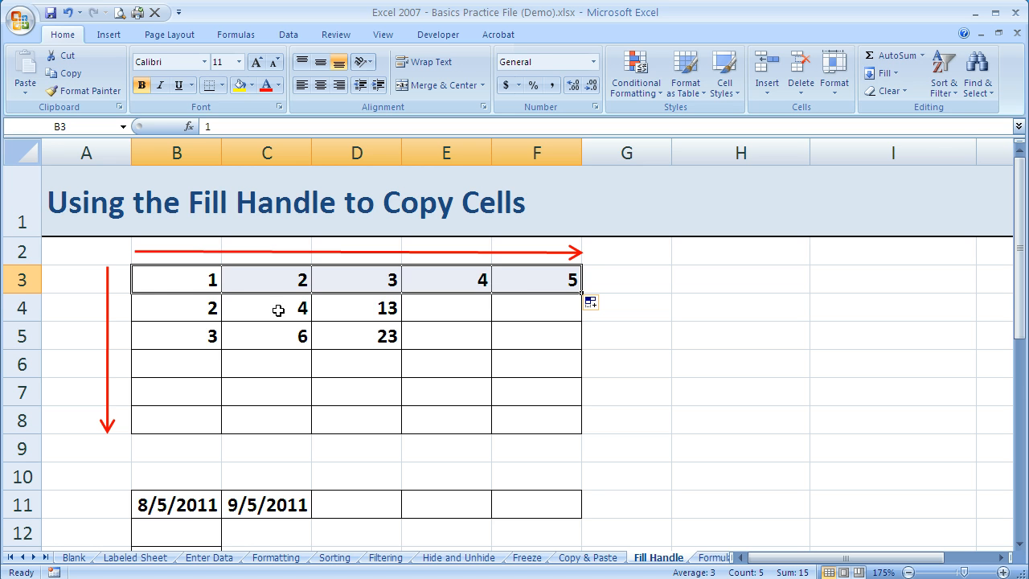
mouse_move(273, 268)
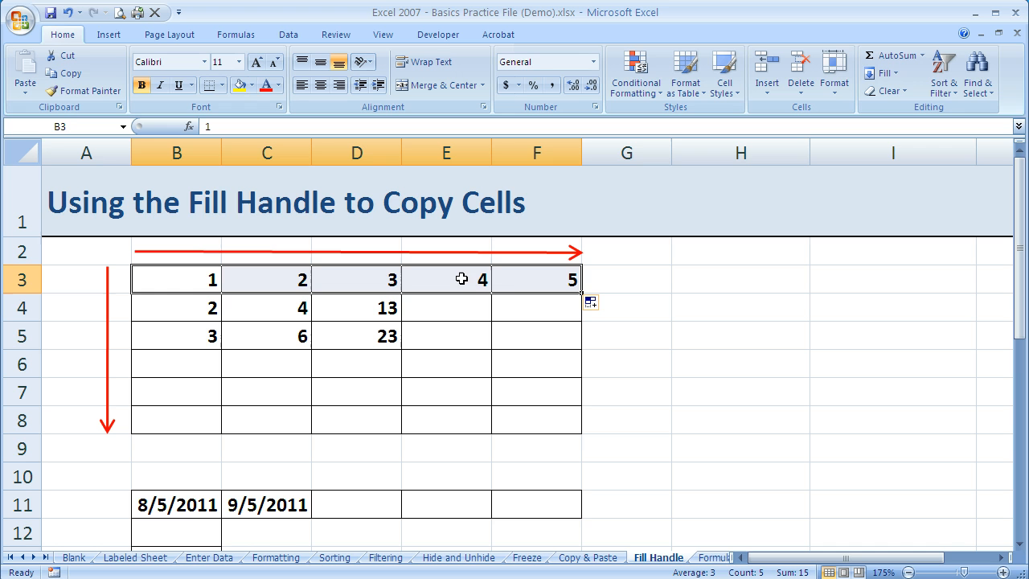
mouse_move(307, 298)
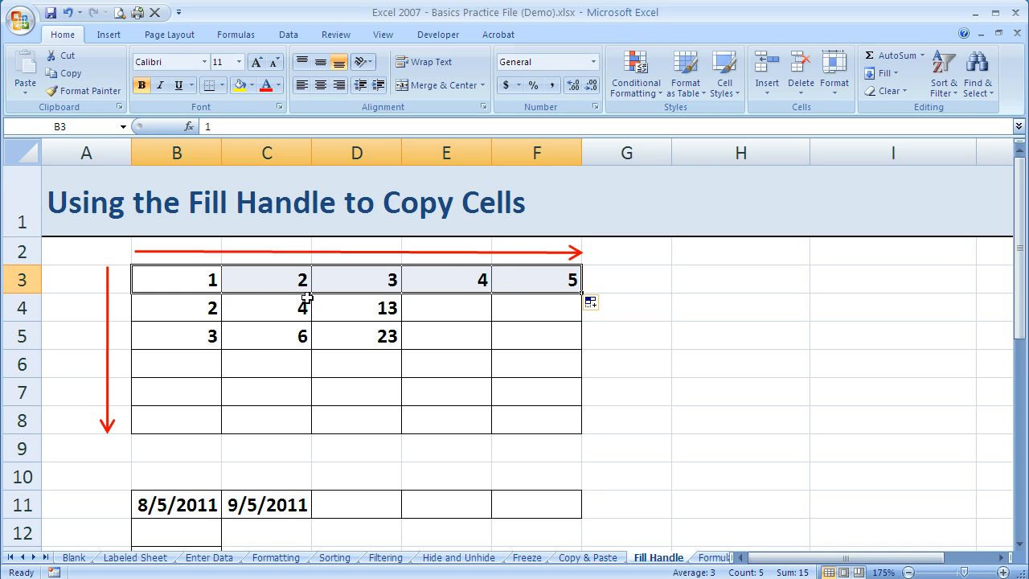
Extend column B's series down to 6 and column C's 2, 4, 6 down to 12.
left_click(176, 307)
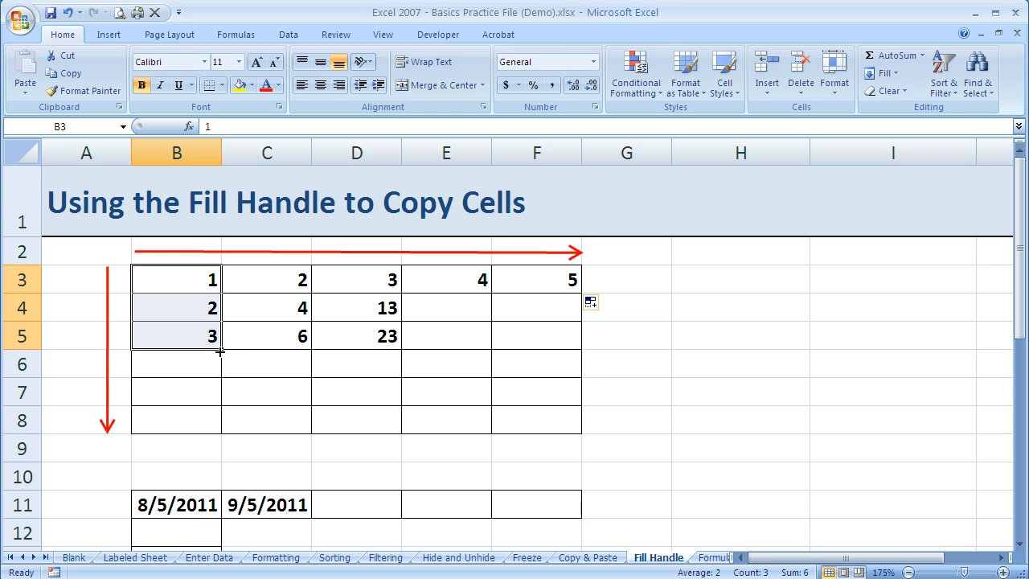
mouse_move(221, 353)
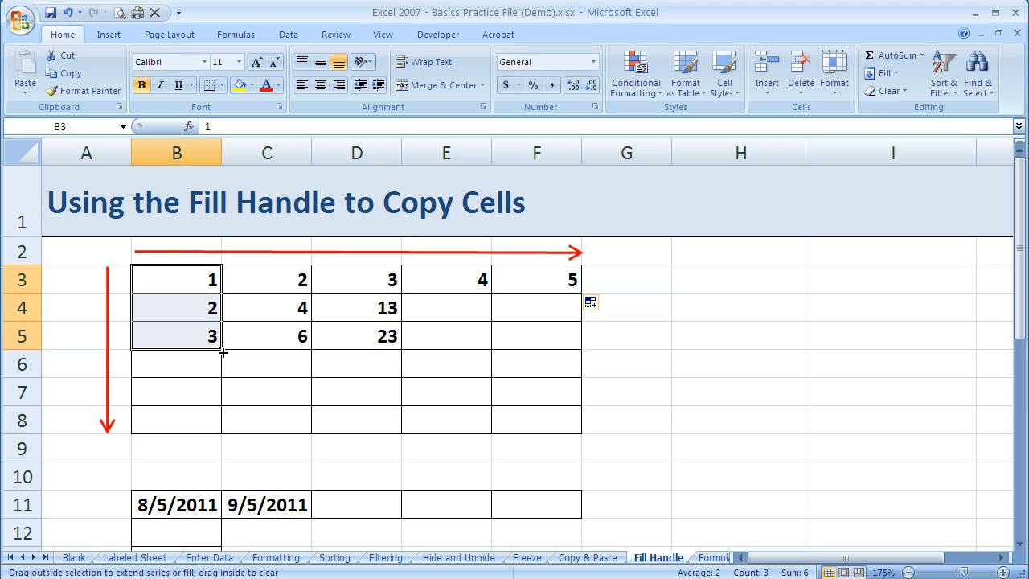
left_click_drag(223, 350, 210, 388)
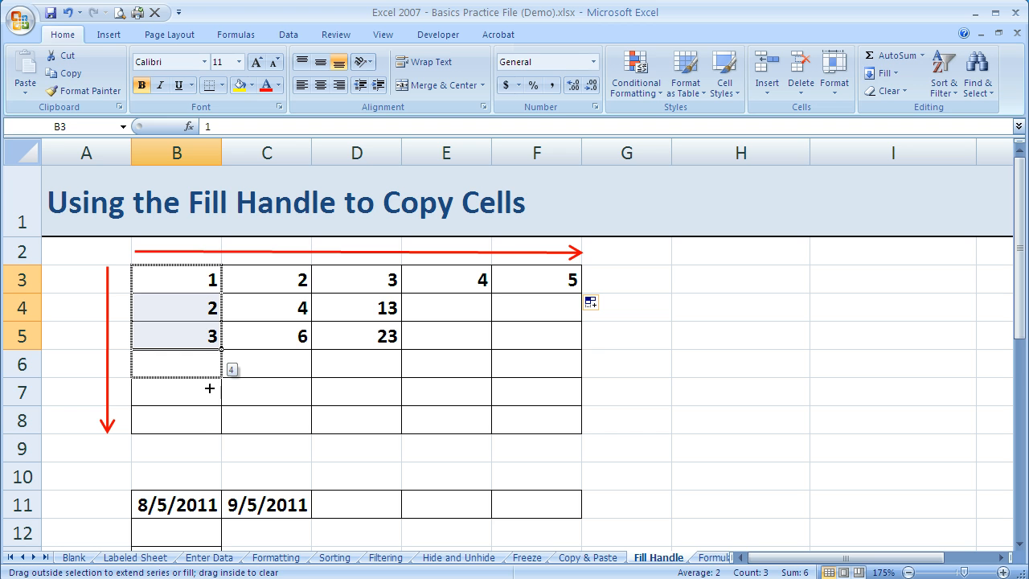
left_click_drag(210, 388, 209, 420)
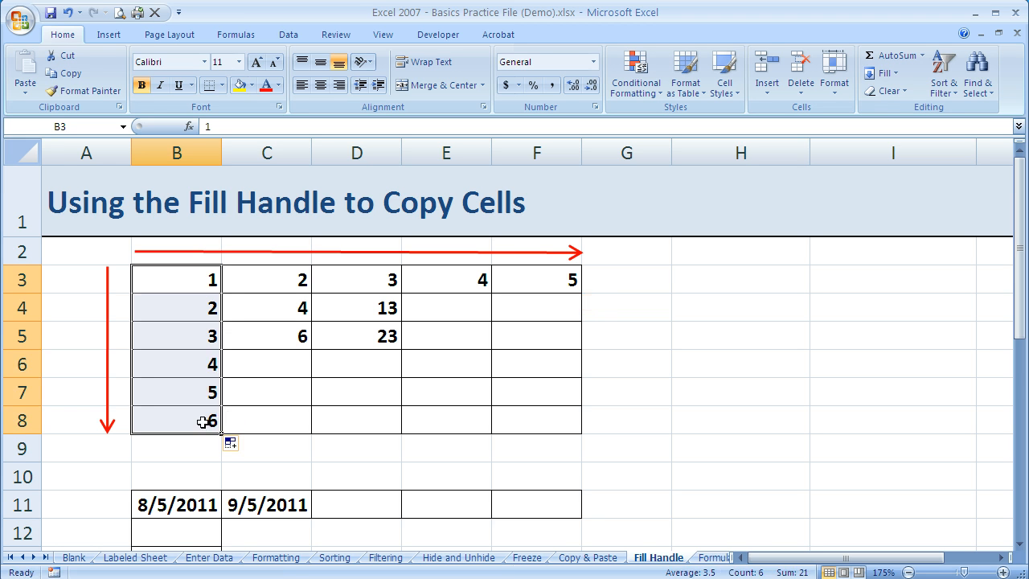
left_click(266, 279)
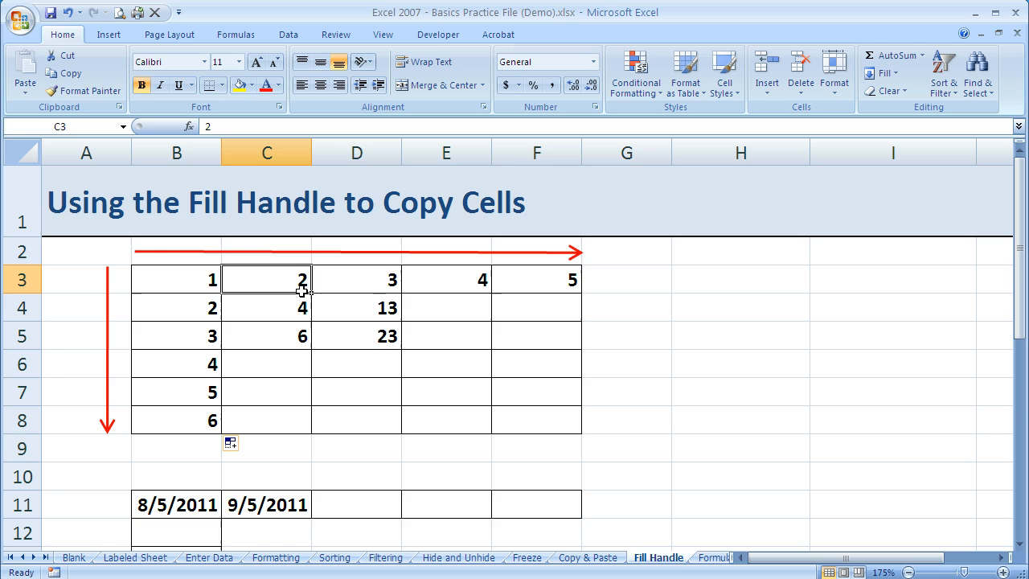
left_click_drag(267, 279, 267, 336)
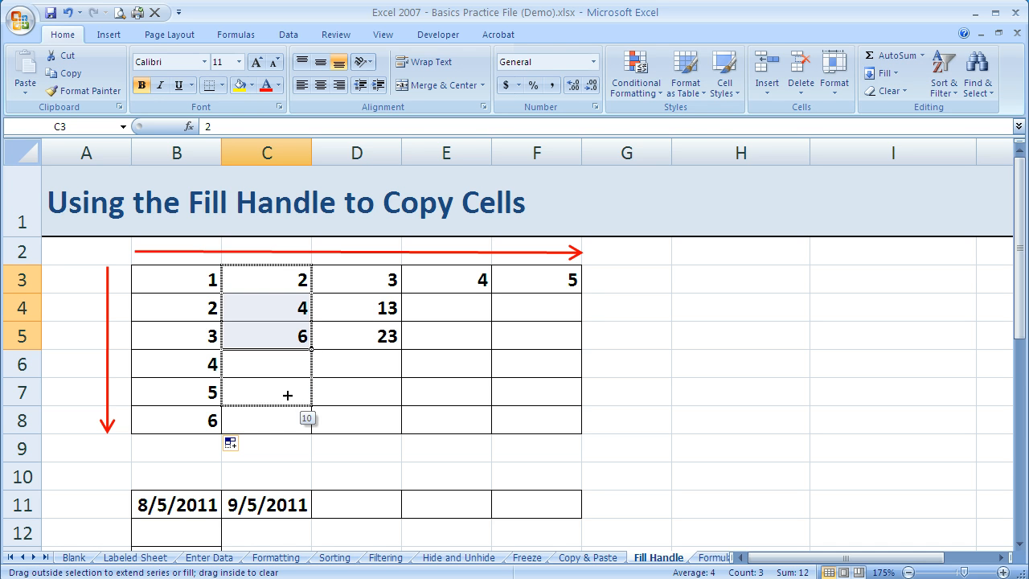
left_click_drag(287, 342, 288, 417)
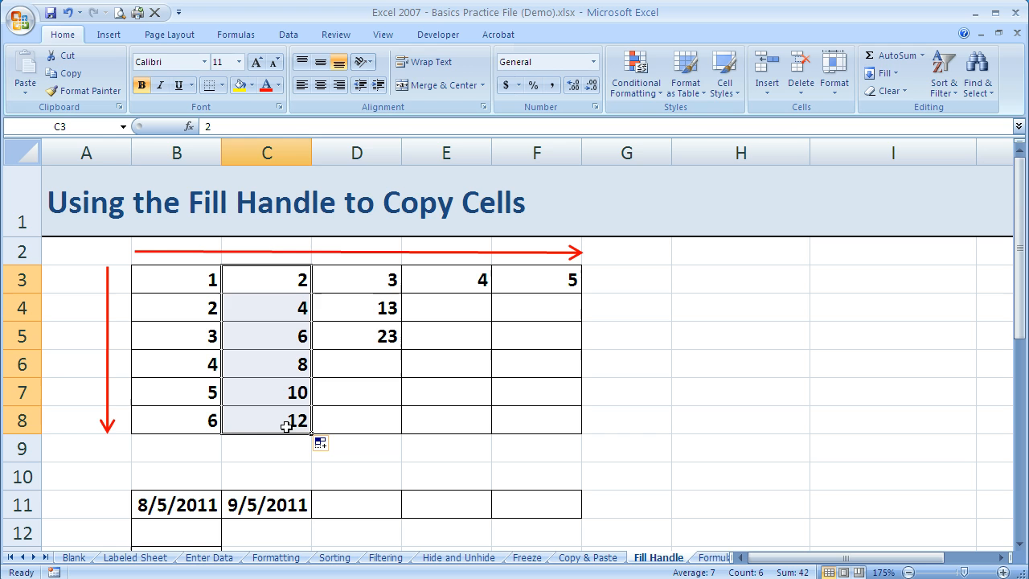
Extend column D's 3, 13, 23 series down to 53 in row 8.
left_click(356, 279)
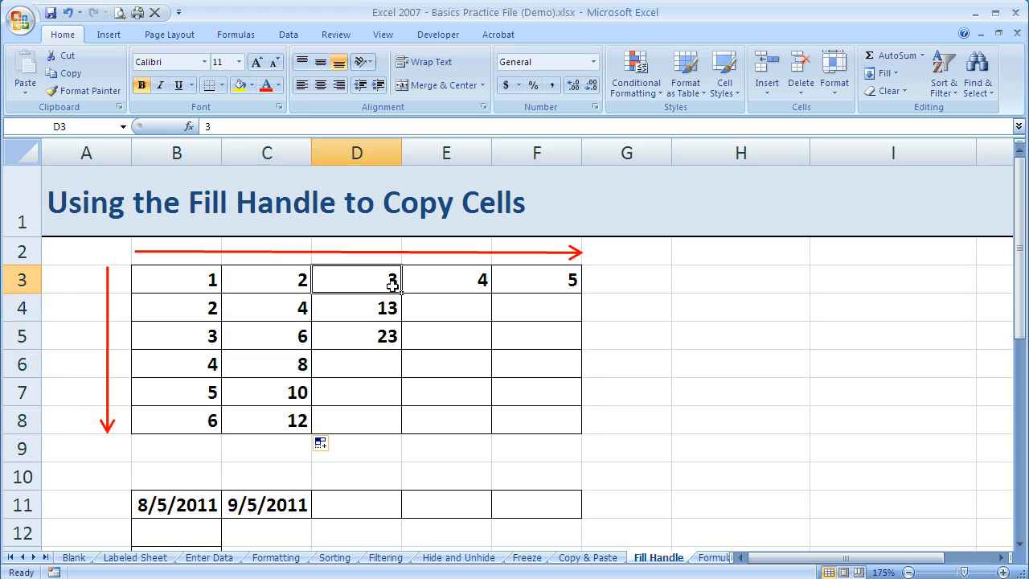
left_click_drag(356, 279, 356, 336)
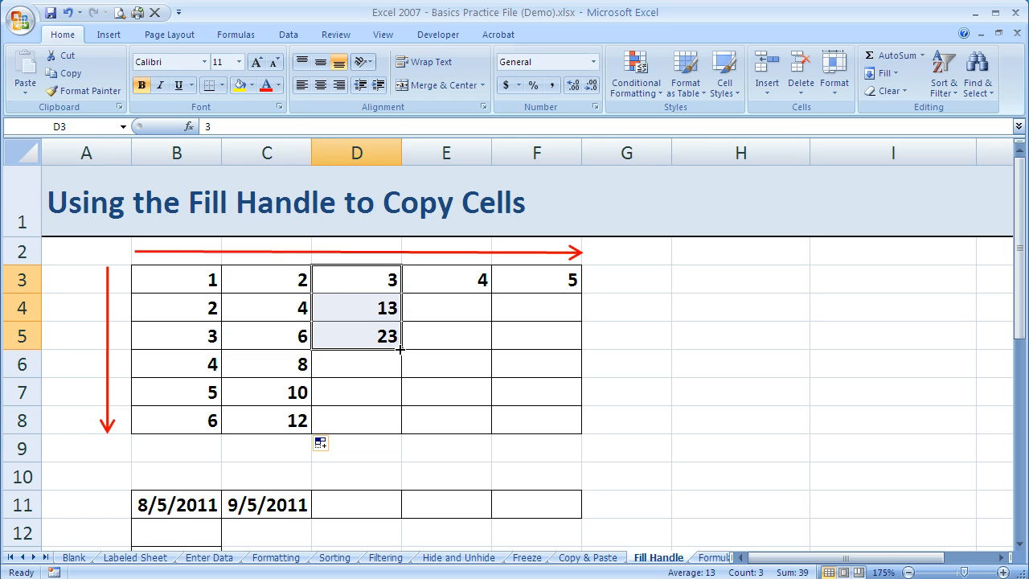
left_click_drag(400, 345, 378, 370)
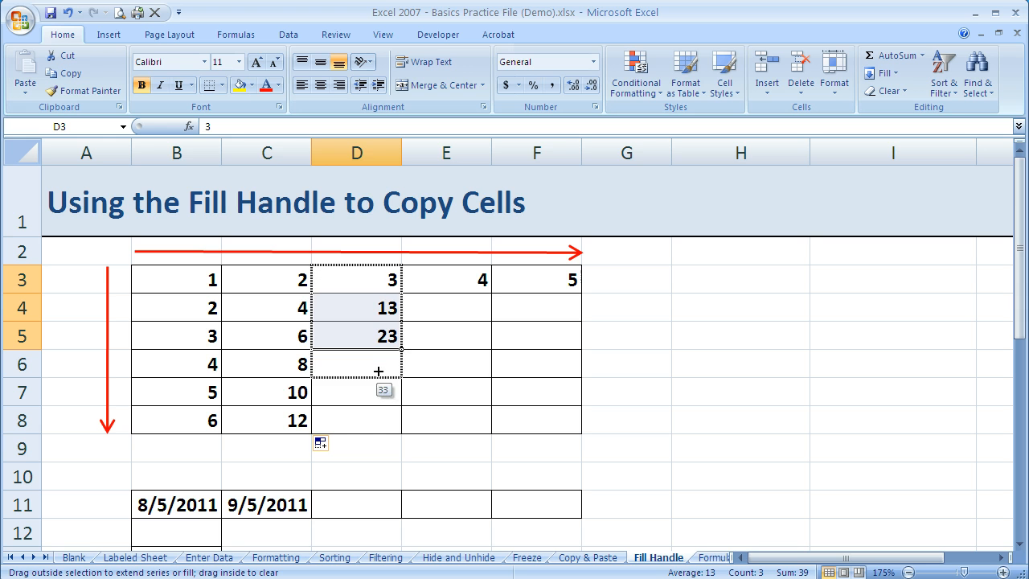
left_click_drag(379, 370, 371, 418)
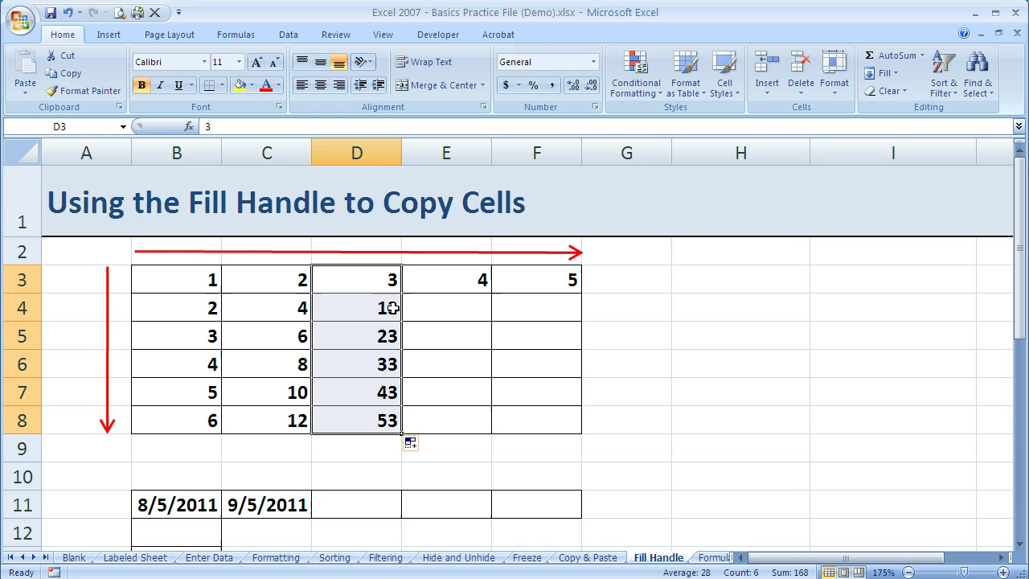
left_click(176, 307)
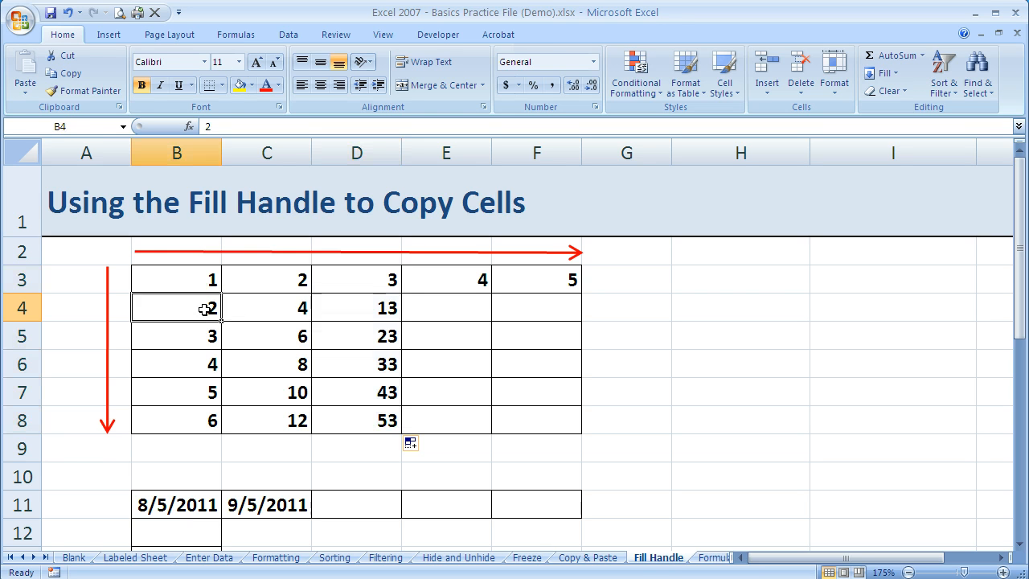
Extend B4:D4 (2, 4, 13) right to F4, giving 17.3333 and 22.8333.
left_click_drag(176, 306, 356, 307)
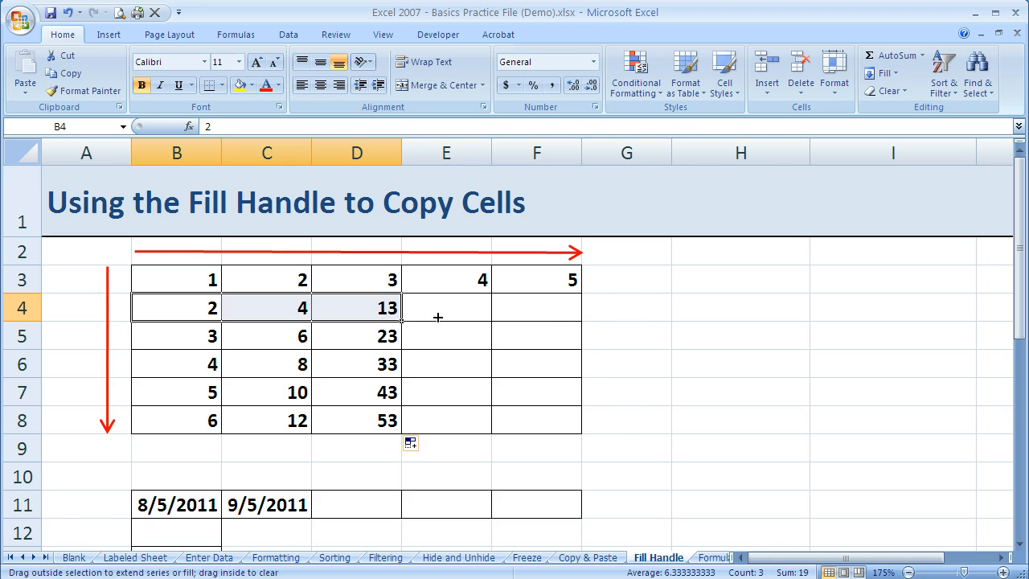
left_click_drag(402, 307, 579, 307)
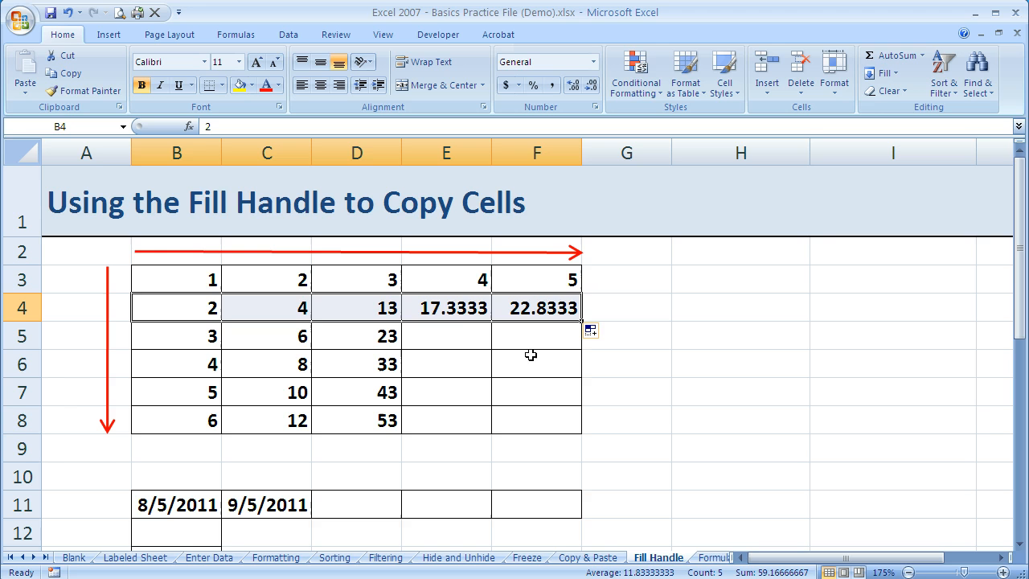
mouse_move(364, 344)
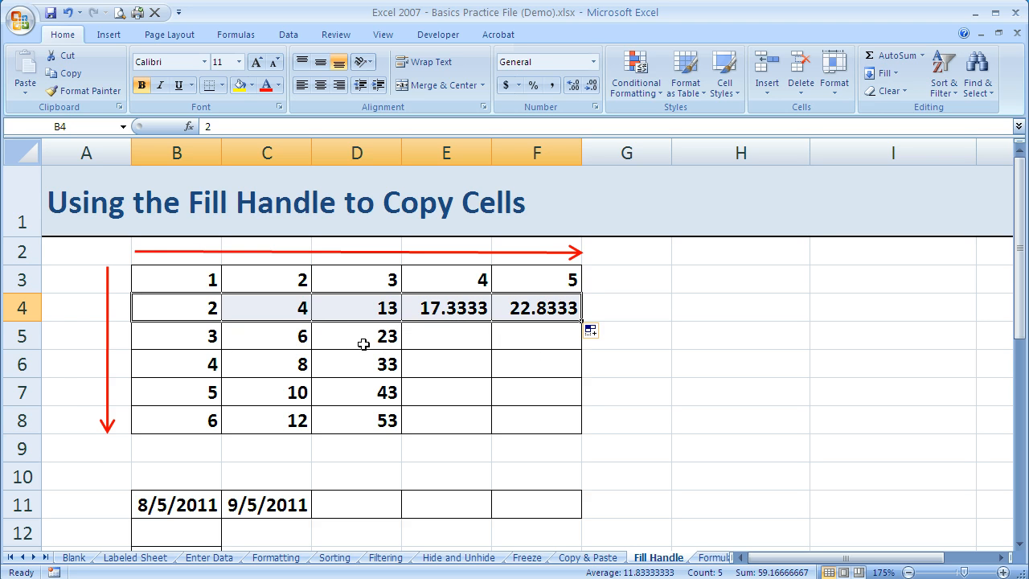
mouse_move(321, 377)
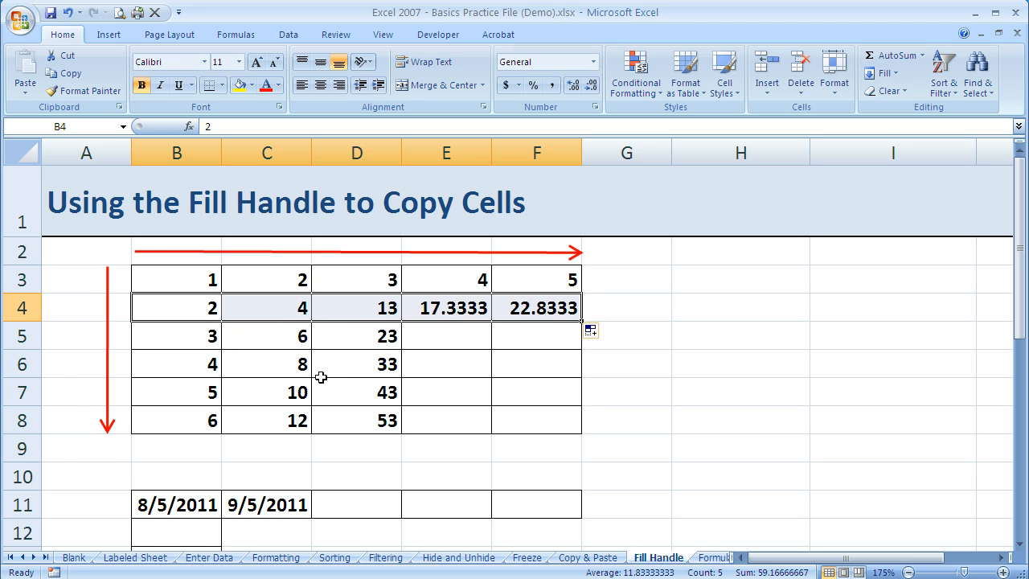
mouse_move(328, 394)
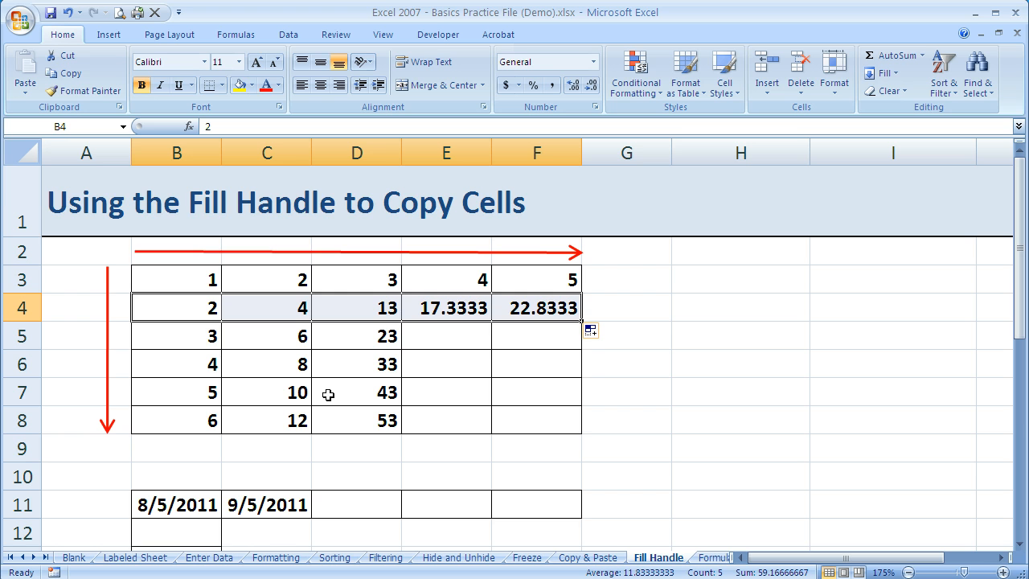
scroll("down", 3)
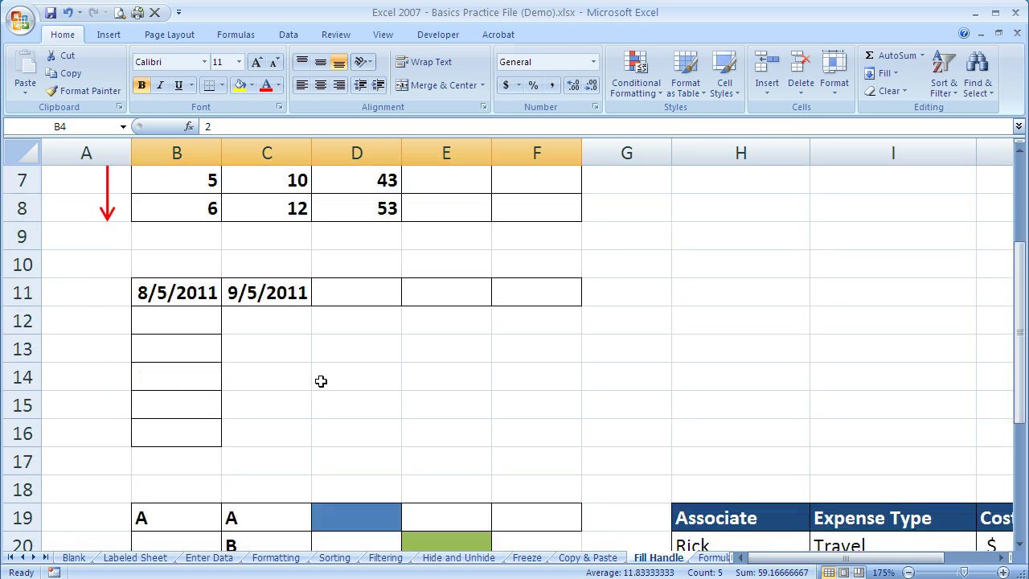
Fill dates 8/6/2011 through 8/10/2011 down column B and extend row 11's monthly dates.
left_click(176, 292)
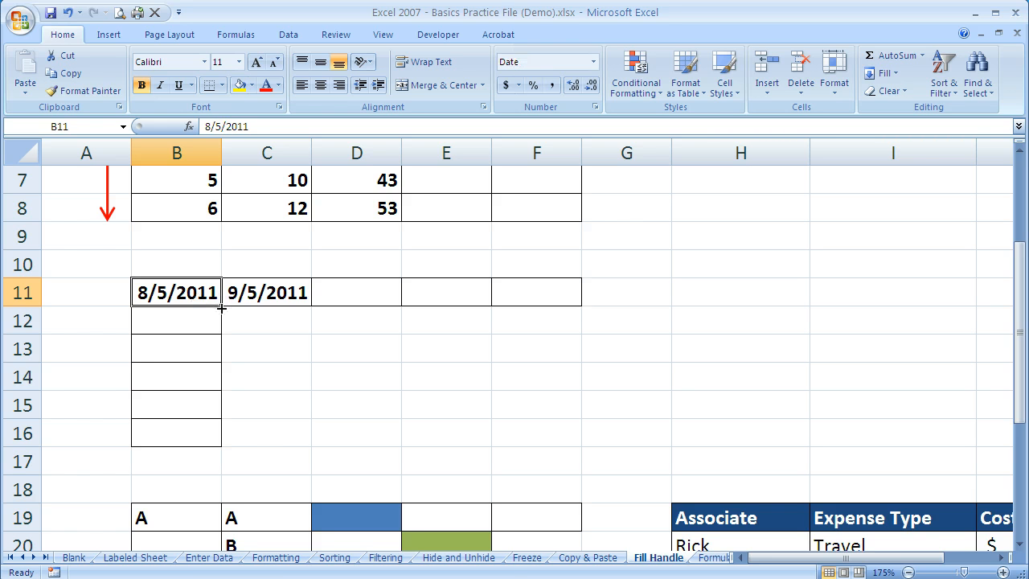
left_click_drag(221, 309, 214, 334)
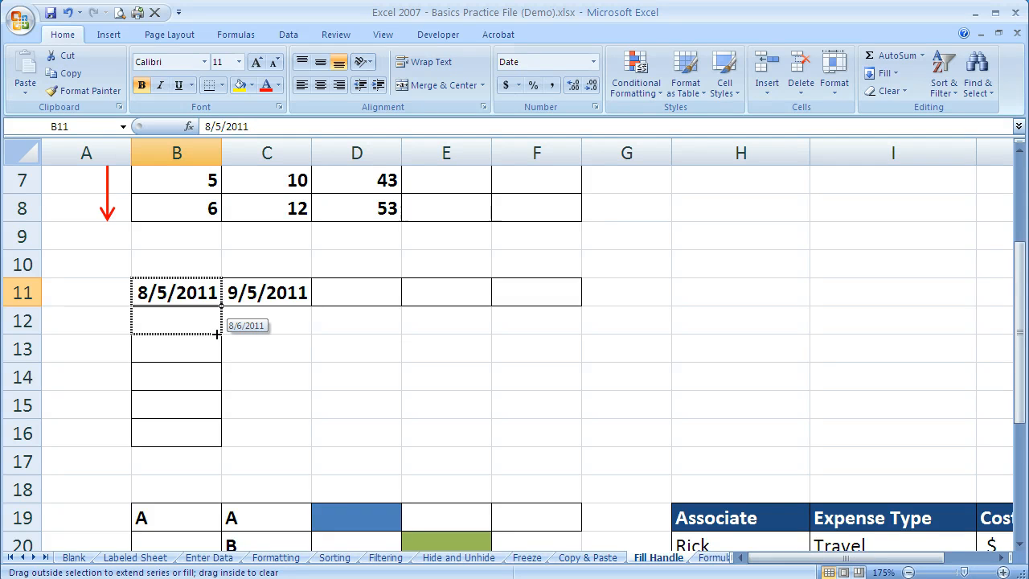
left_click_drag(215, 332, 211, 414)
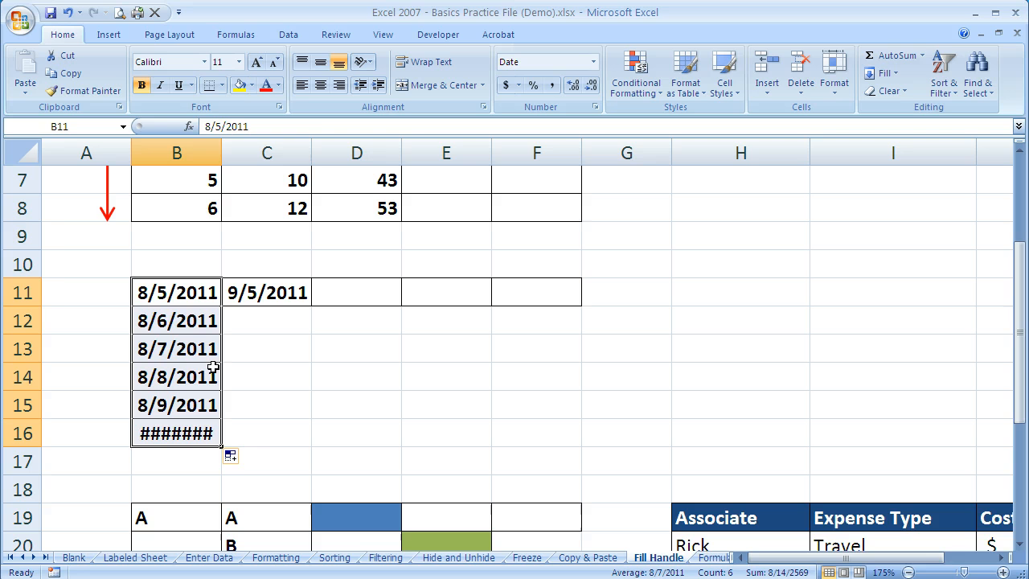
mouse_move(222, 149)
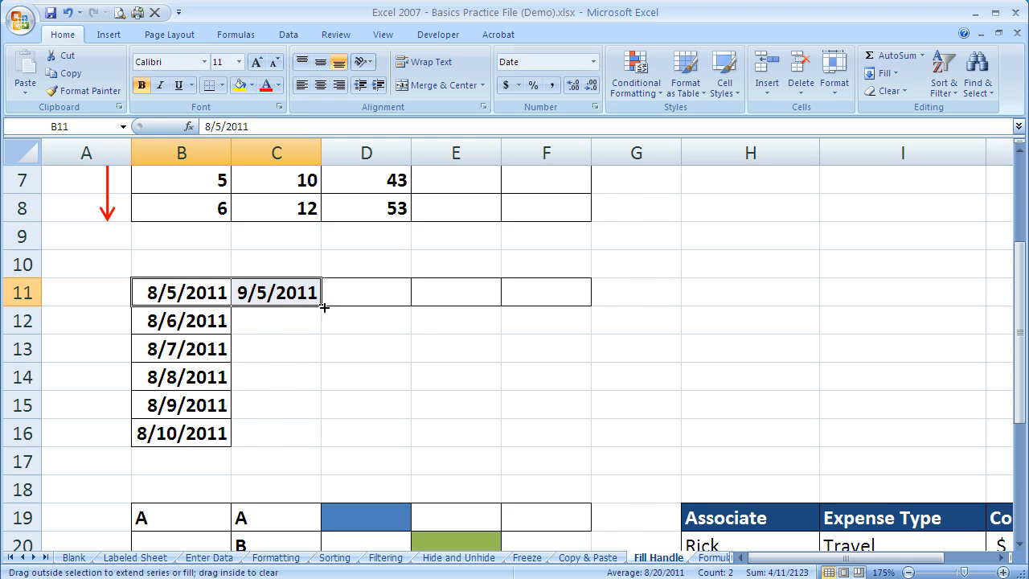
left_click_drag(325, 307, 424, 312)
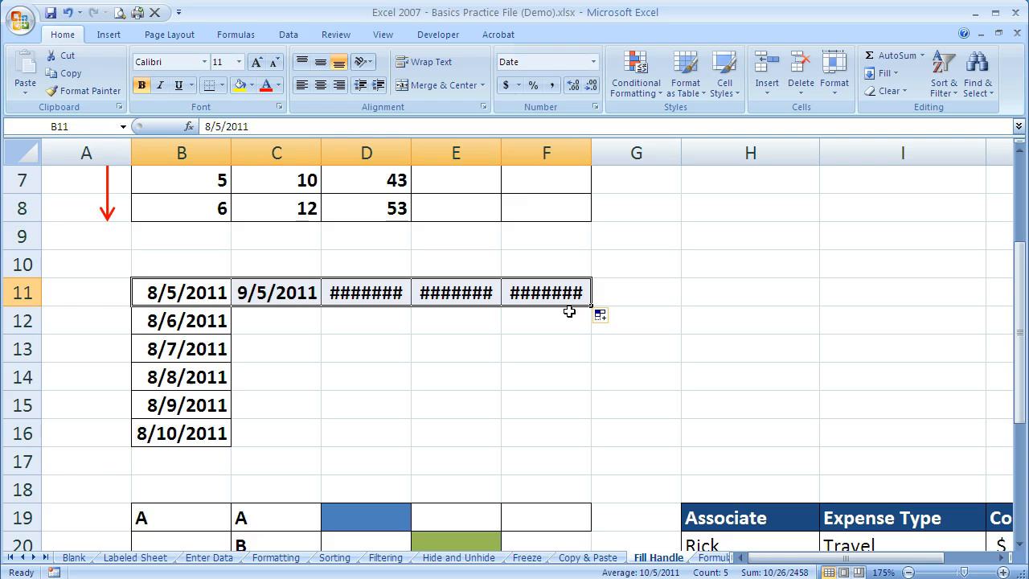
mouse_move(367, 152)
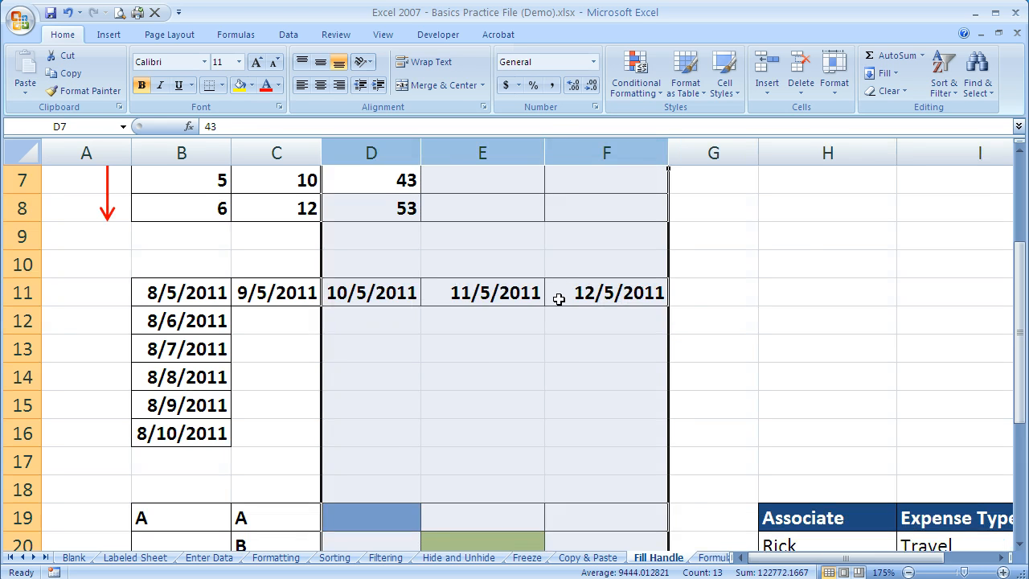
Deselect, leaving 10/5/2011, 11/5/2011 and 12/5/2011 fully readable in D11:F11.
left_click(482, 291)
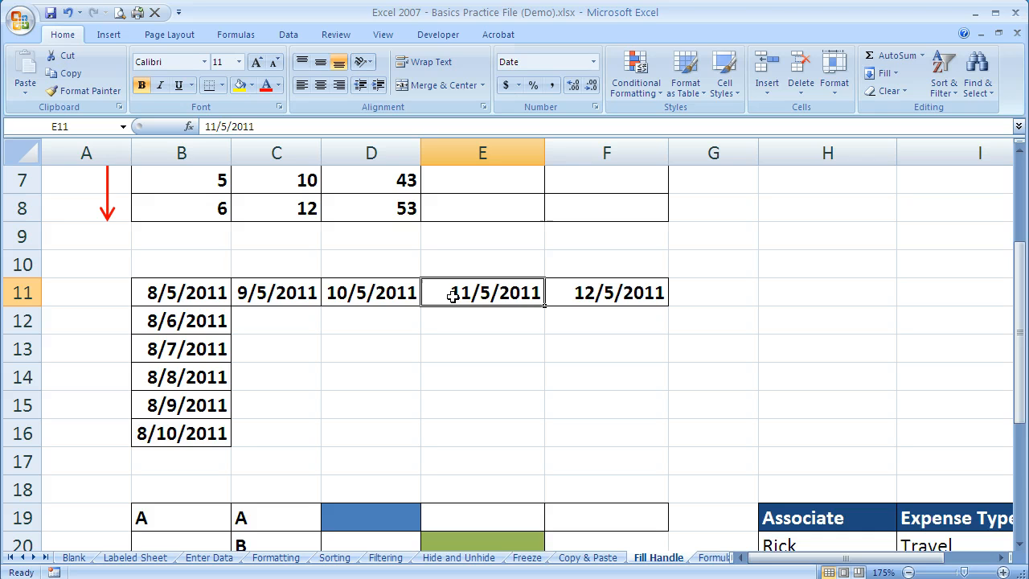
Copy A down B19:B24 and repeat the A, B pattern down C19:C24.
scroll("down", 3)
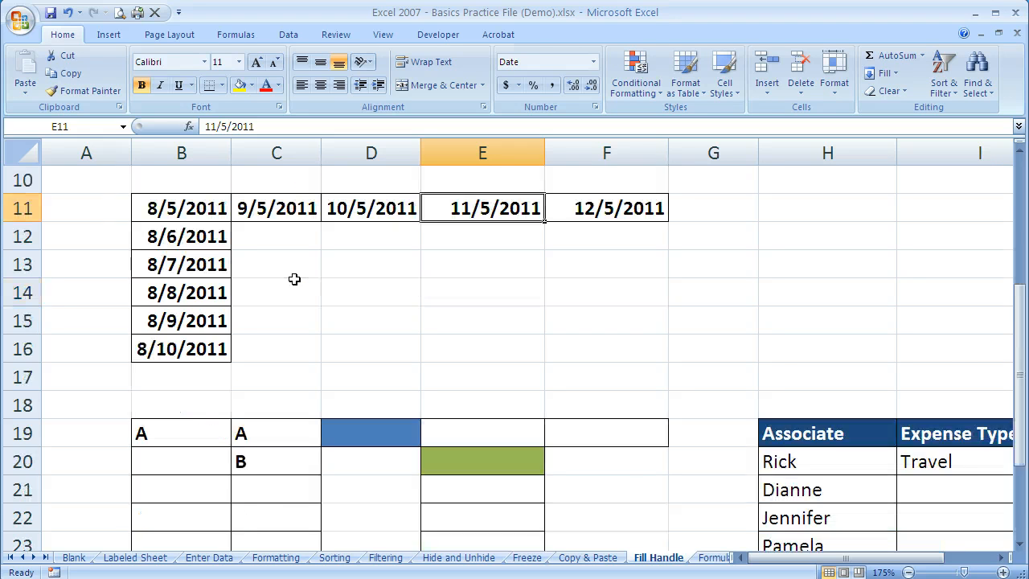
scroll("down", 3)
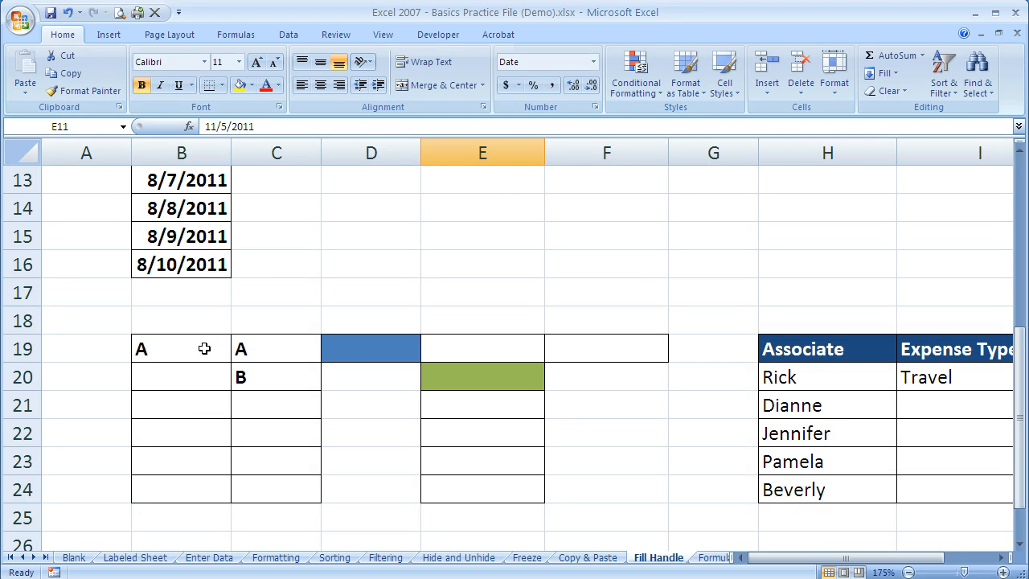
left_click(181, 348)
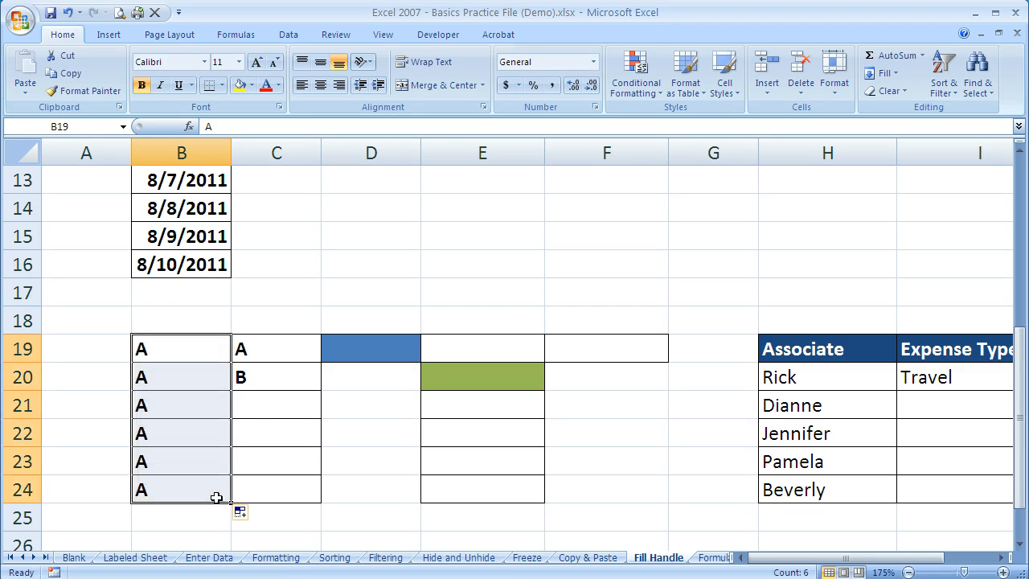
left_click(276, 348)
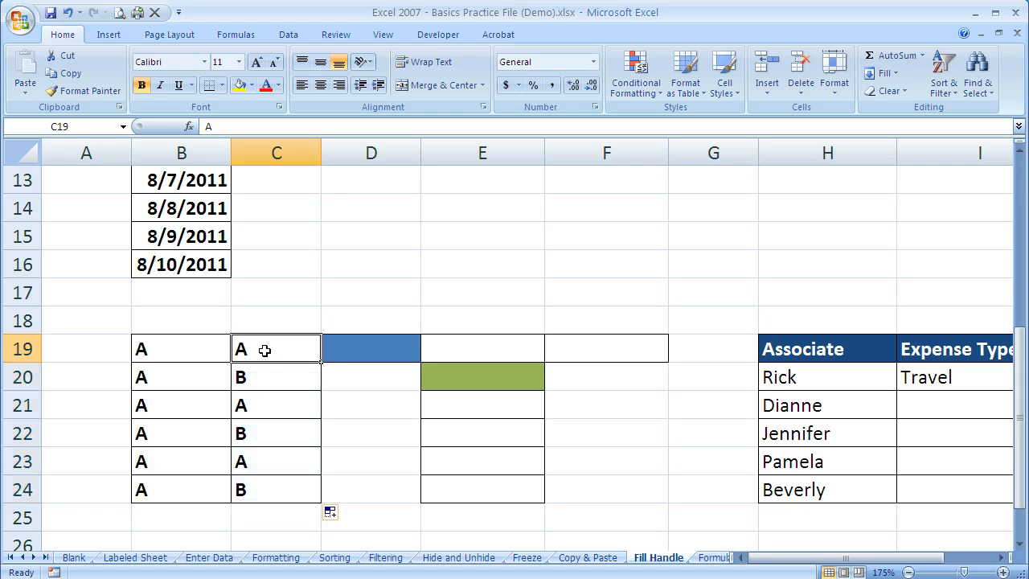
left_click(276, 376)
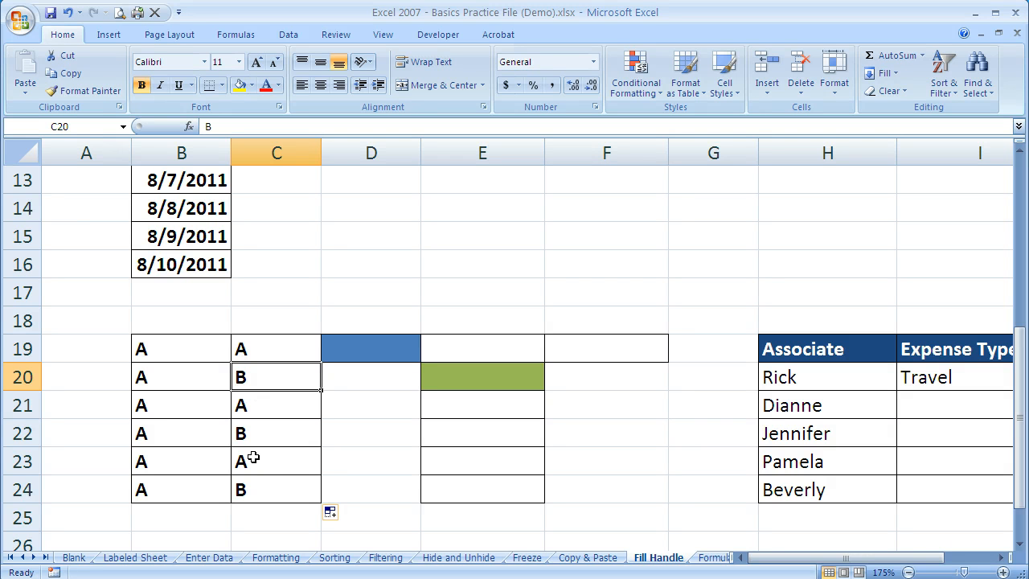
mouse_move(345, 383)
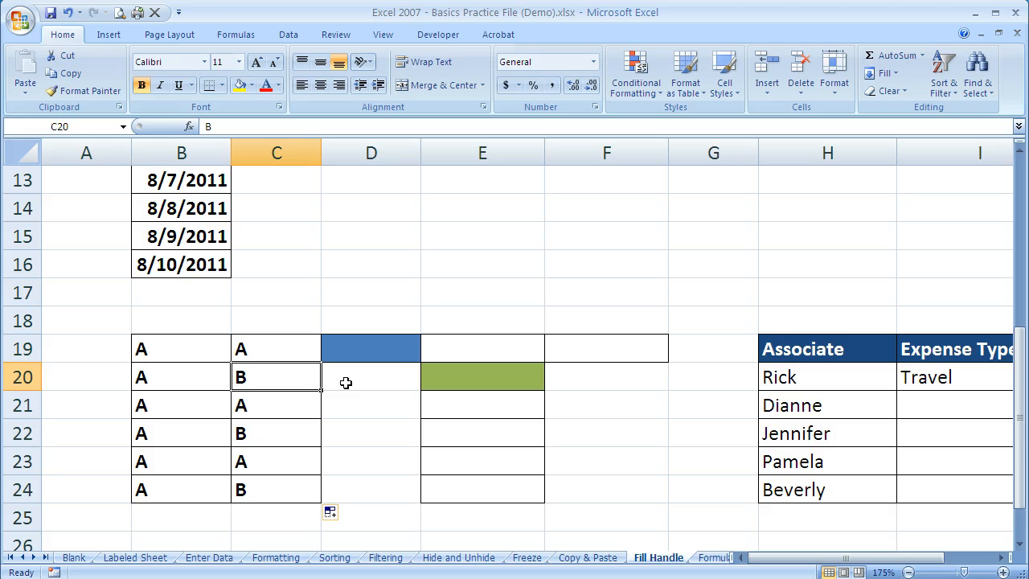
left_click(371, 348)
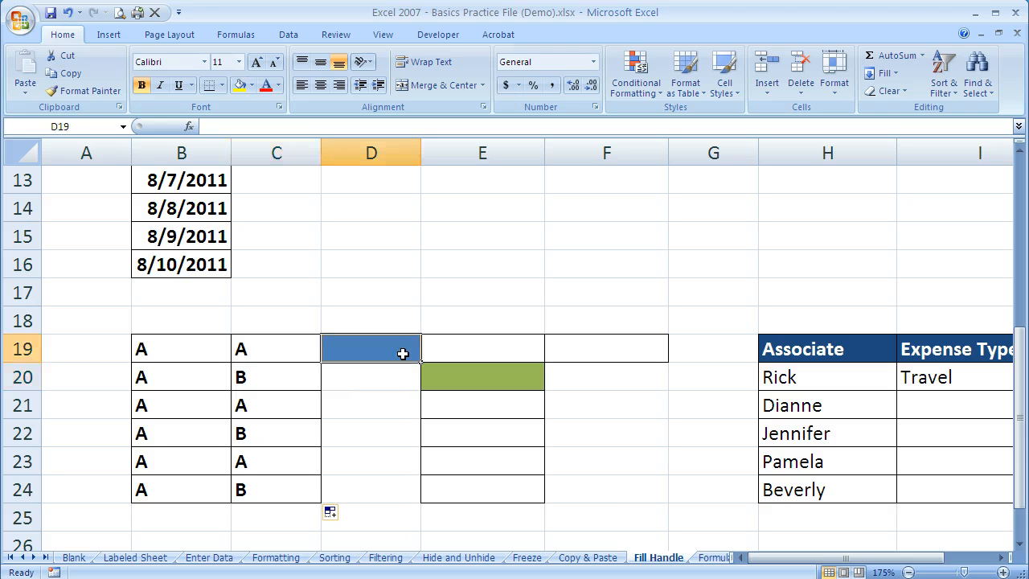
mouse_move(381, 355)
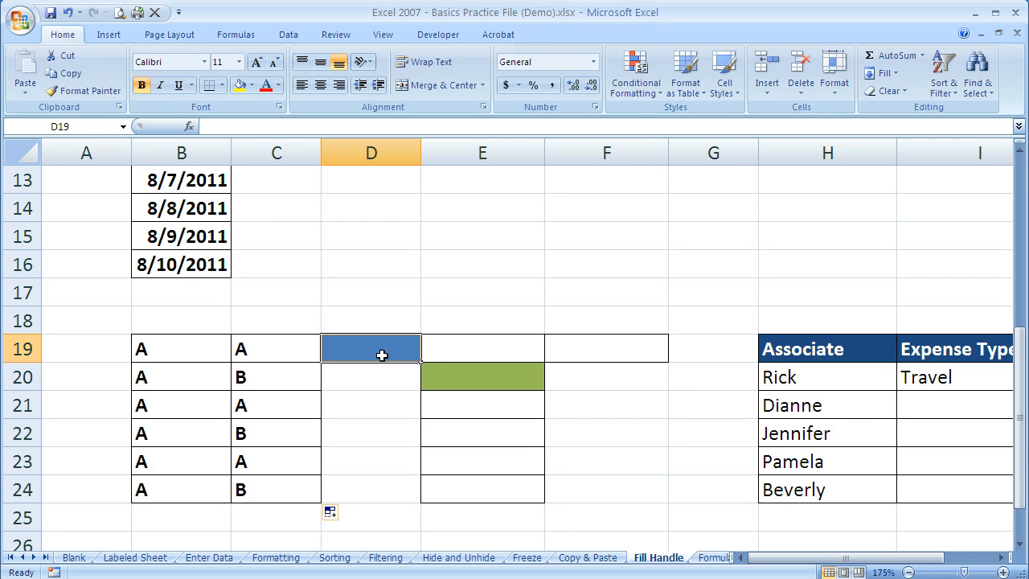
mouse_move(423, 362)
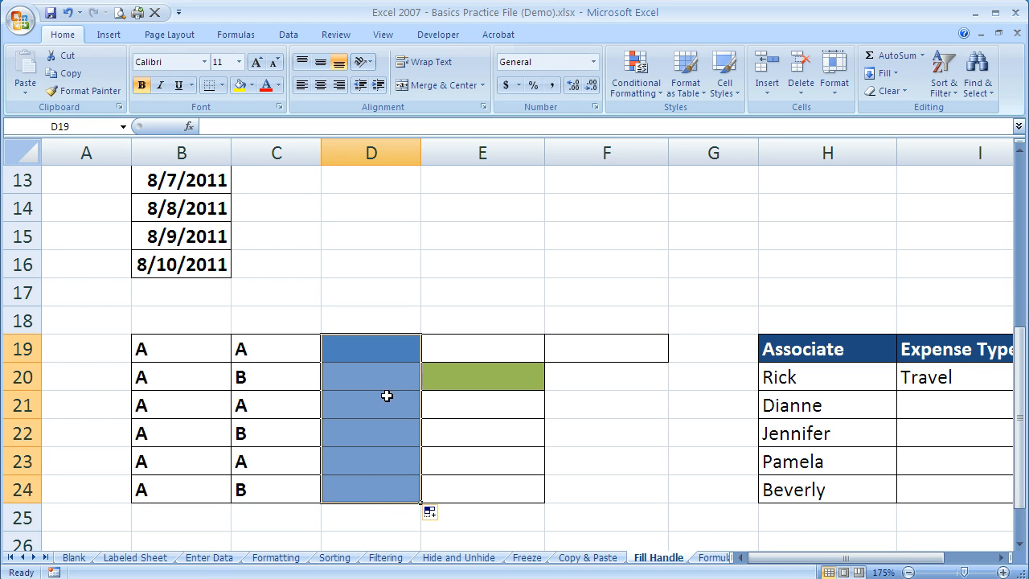
mouse_move(371, 504)
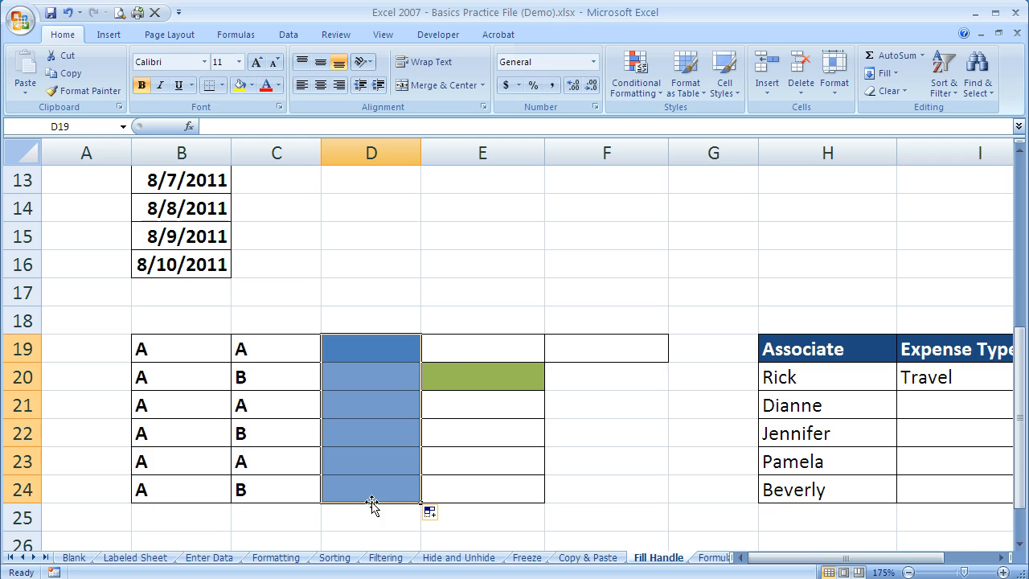
mouse_move(309, 365)
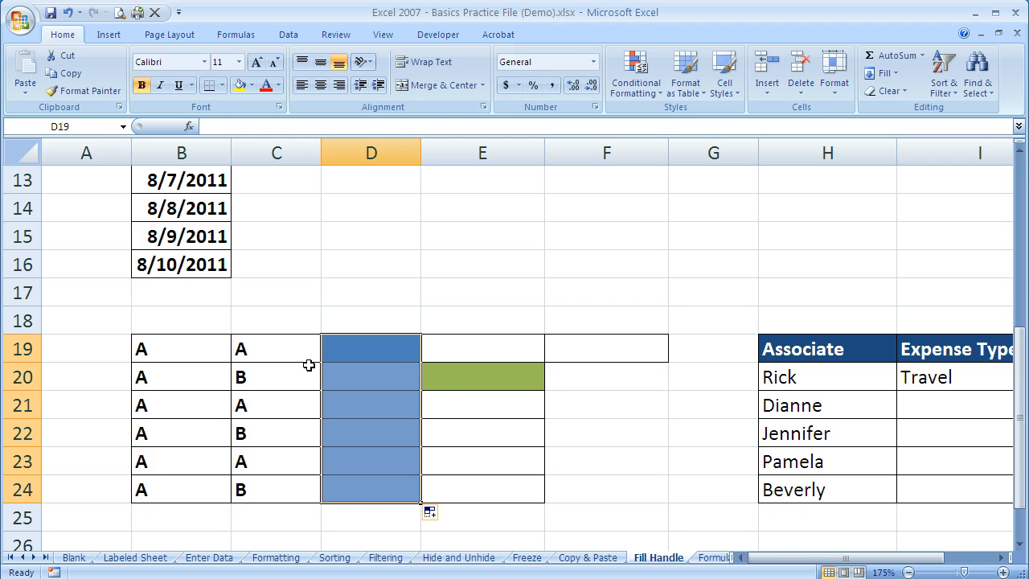
Select the blank and green pair E19:E20 to extend the alternating fill.
left_click(277, 376)
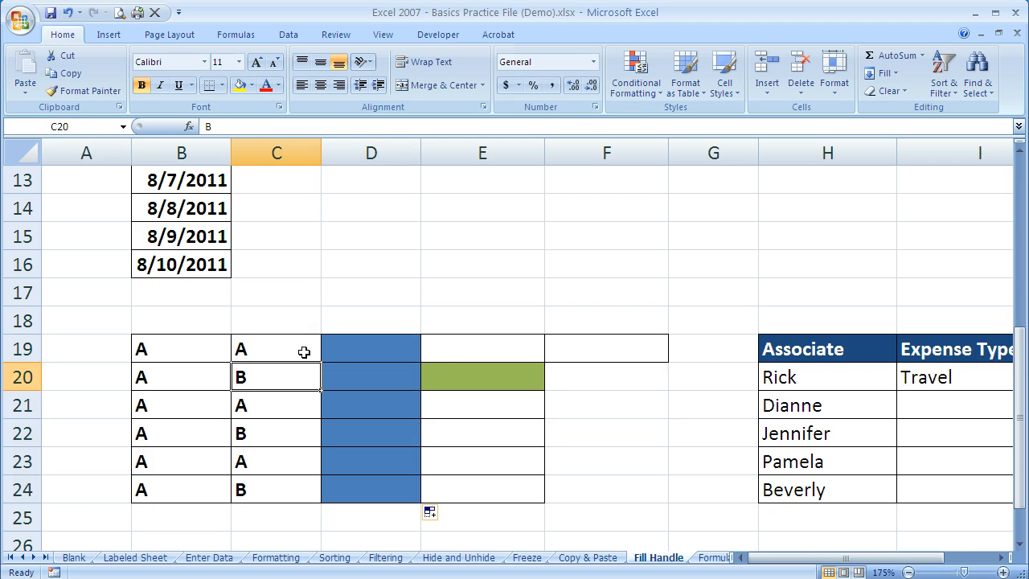
left_click(482, 376)
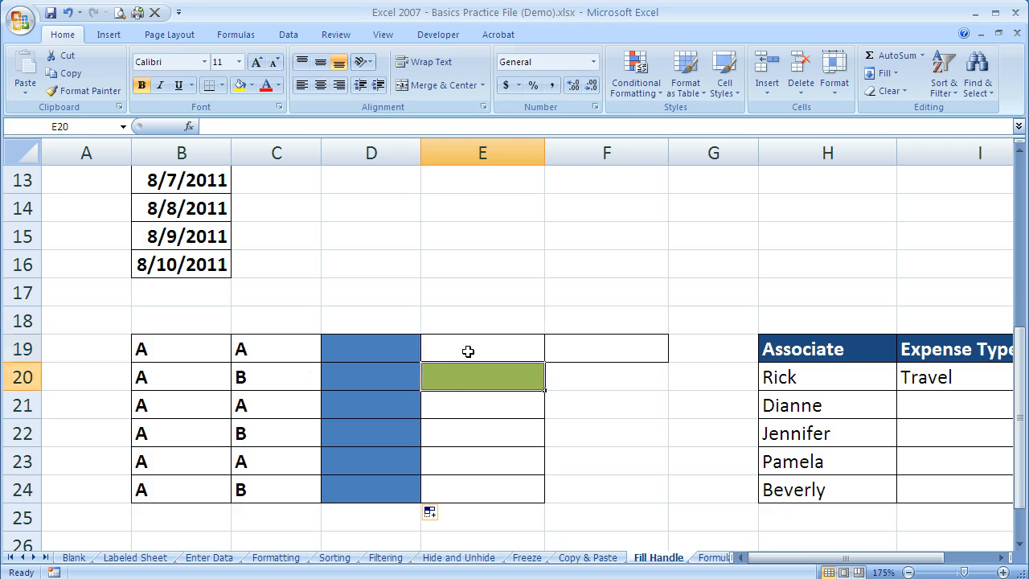
left_click(482, 349)
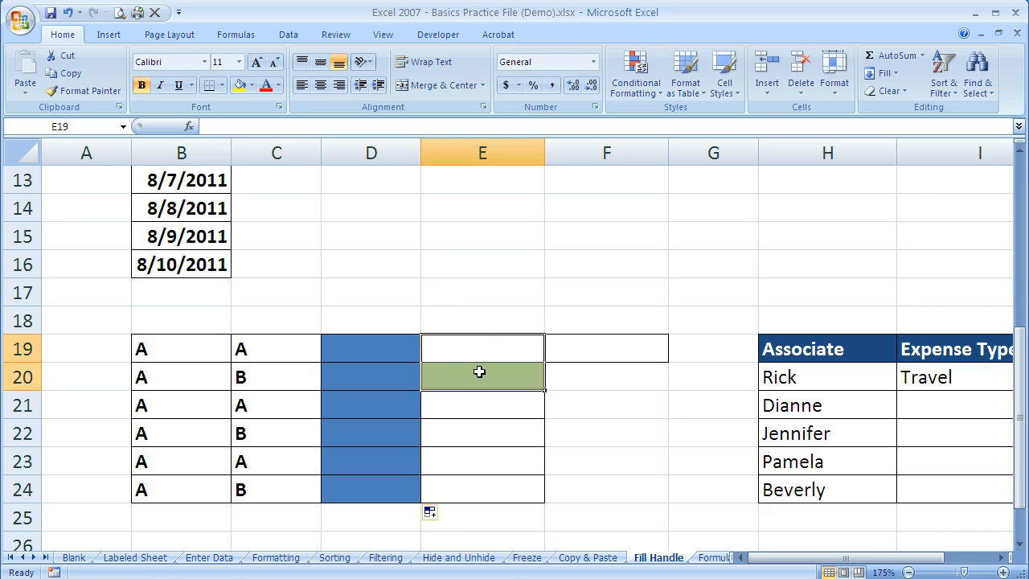
mouse_move(545, 390)
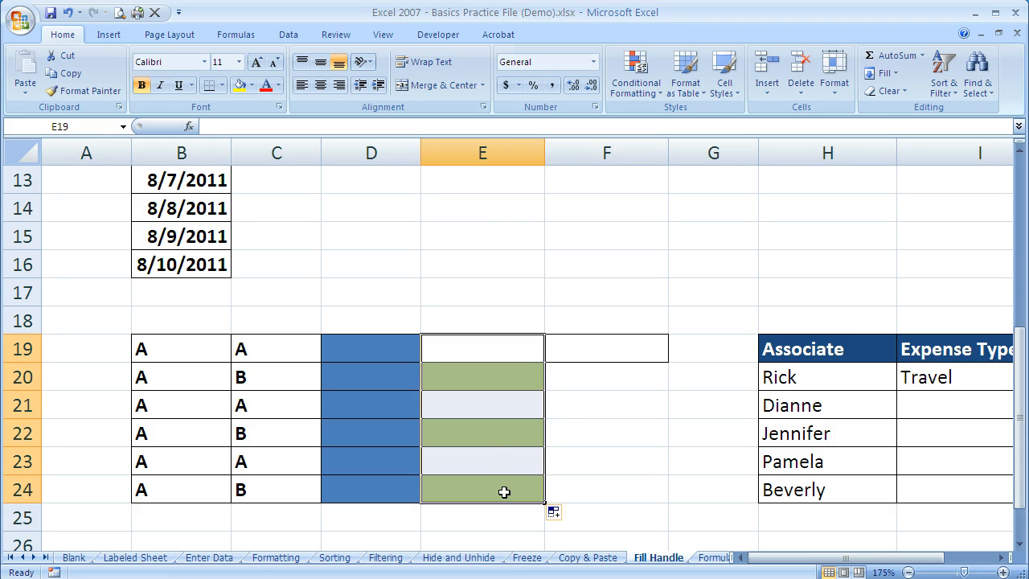
mouse_move(602, 422)
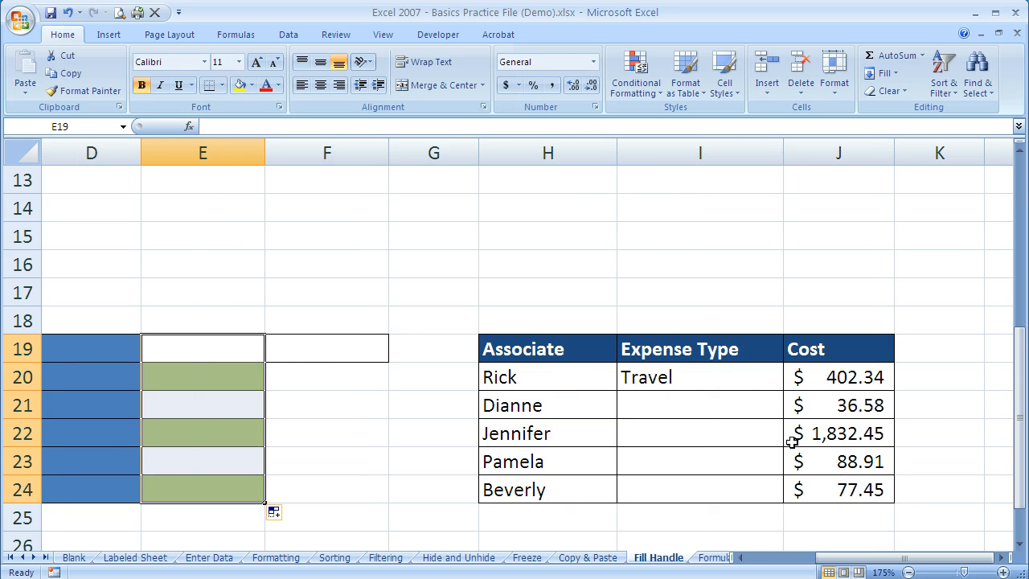
mouse_move(672, 356)
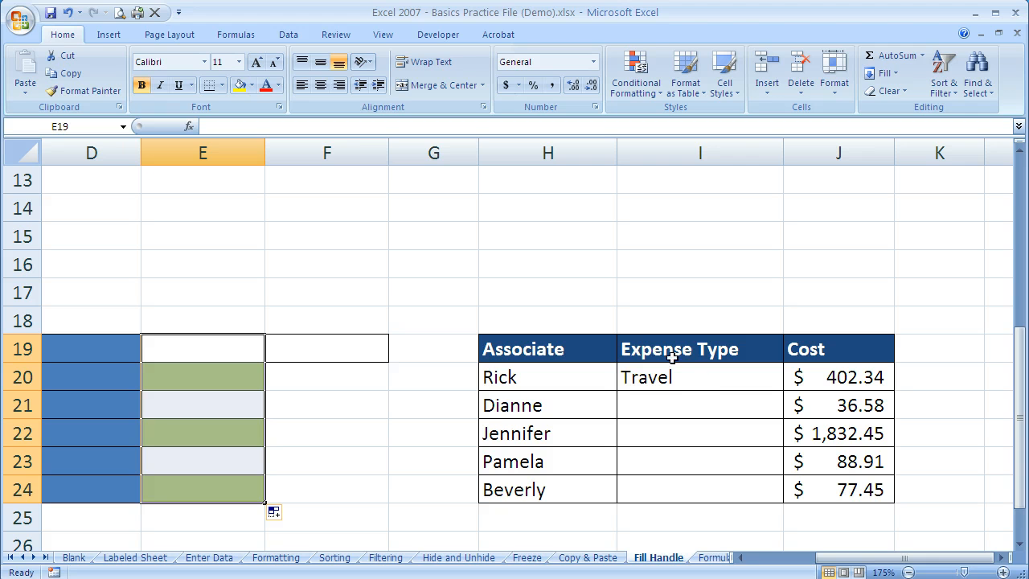
mouse_move(779, 424)
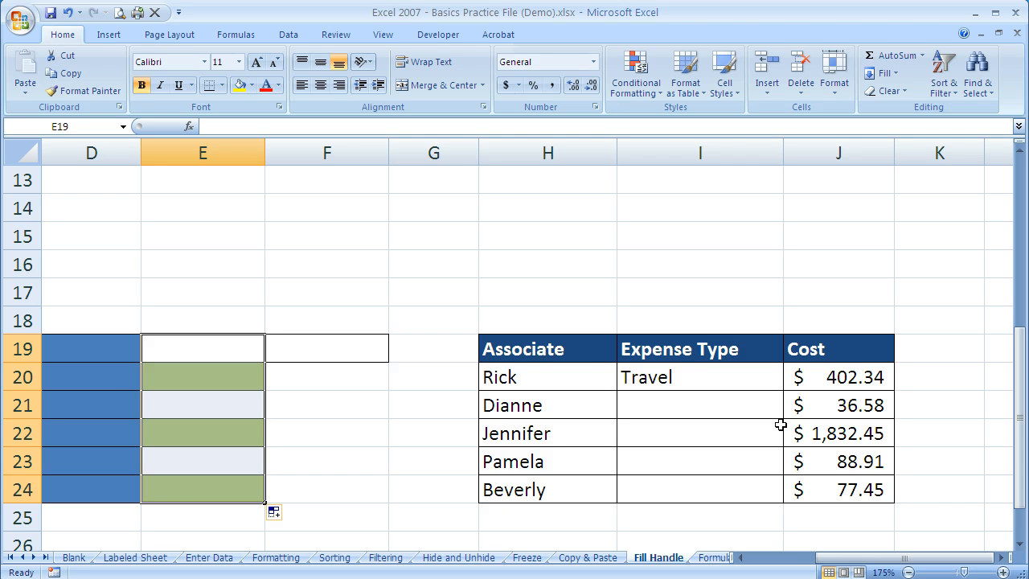
mouse_move(692, 404)
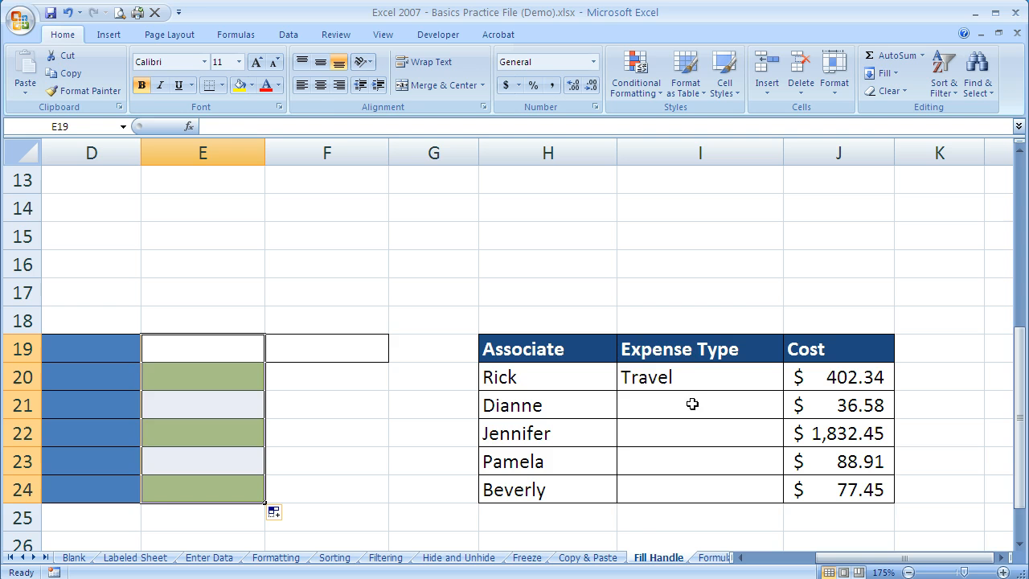
left_click(699, 377)
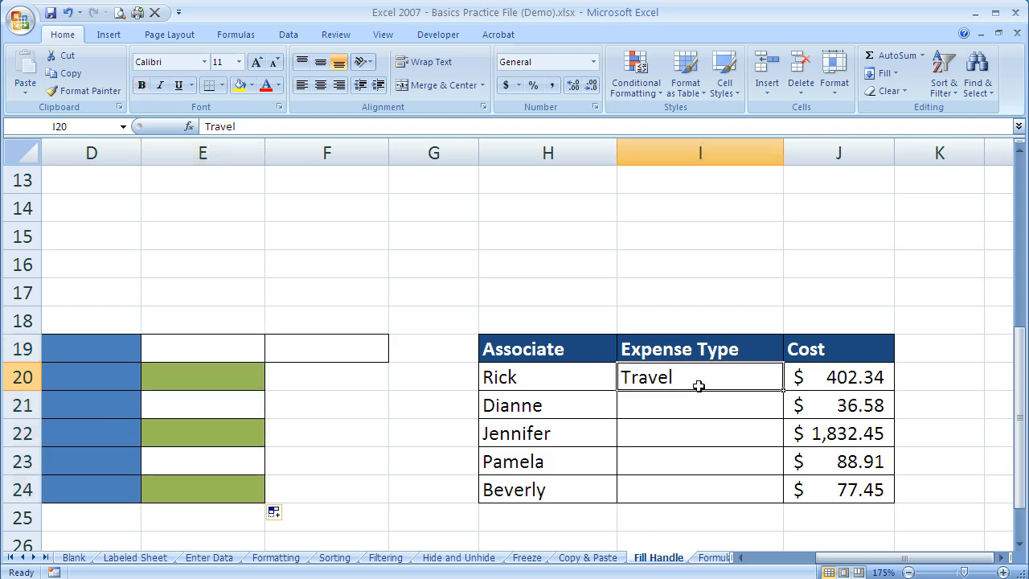
mouse_move(767, 394)
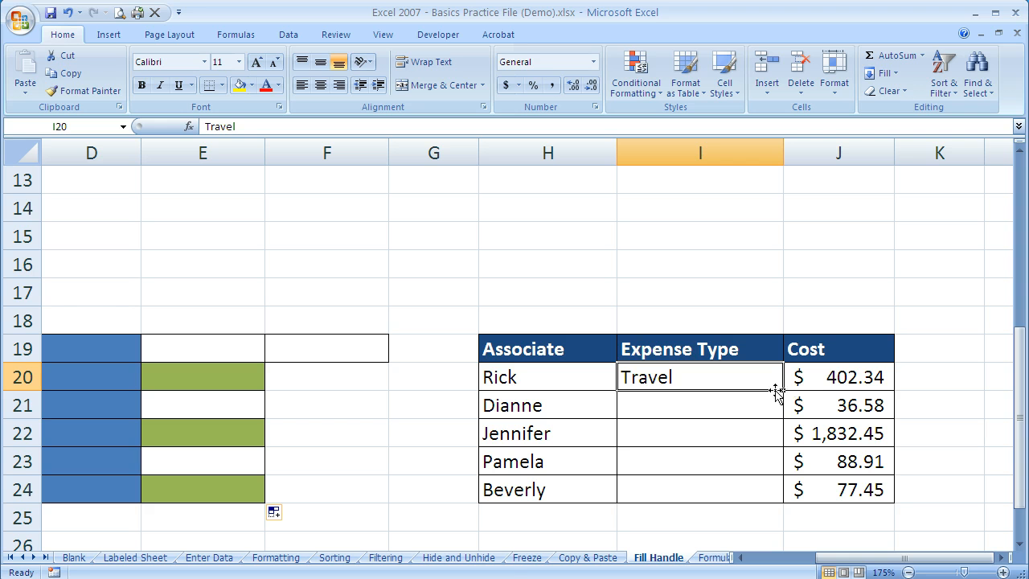
mouse_move(779, 391)
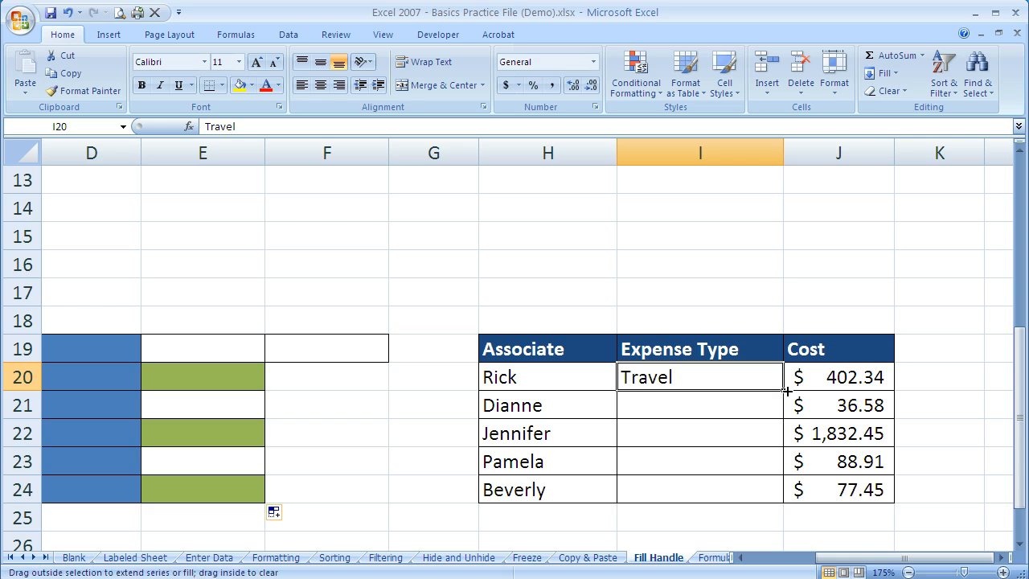
left_click_drag(787, 392, 786, 502)
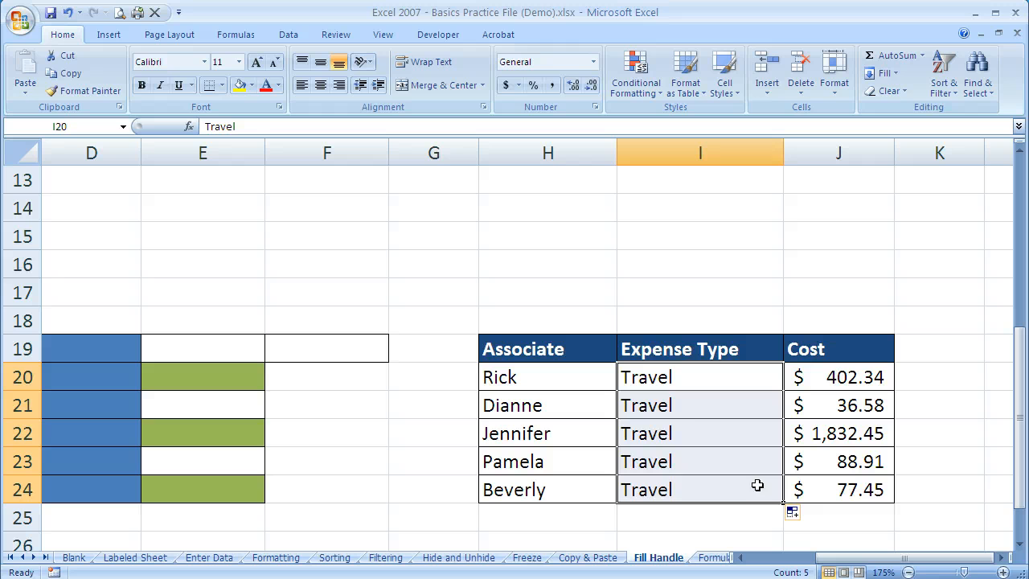
mouse_move(672, 497)
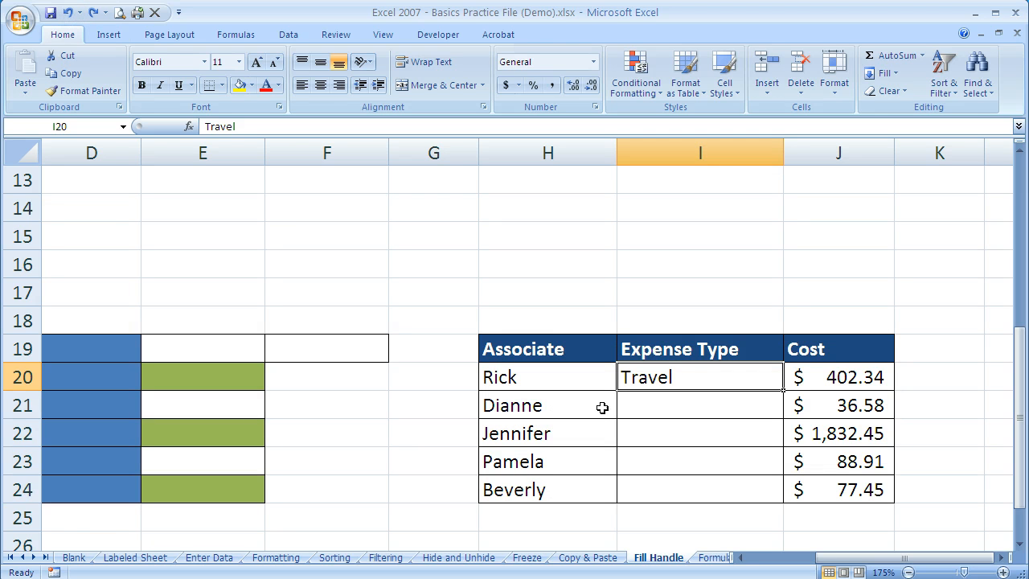
mouse_move(678, 395)
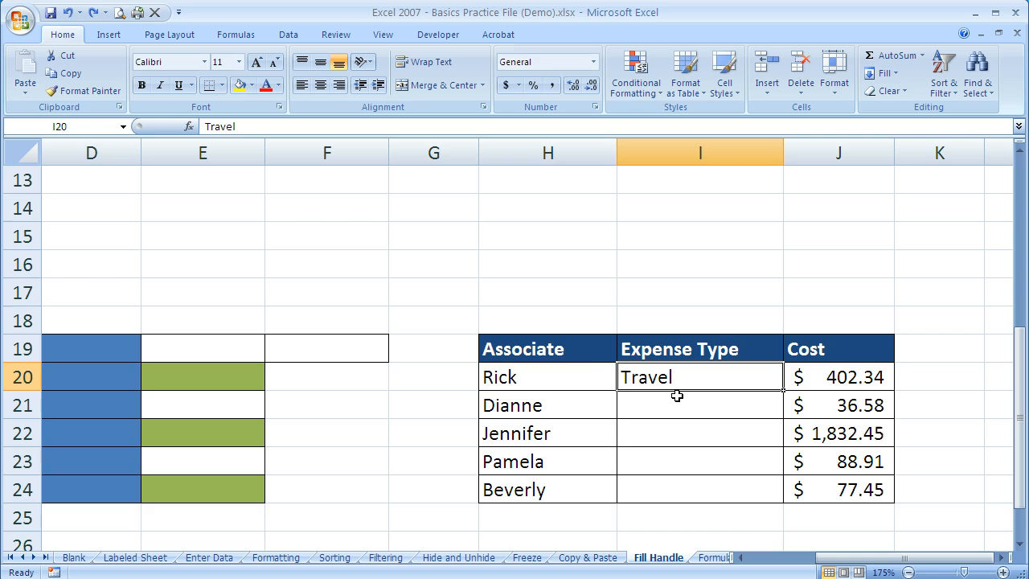
mouse_move(584, 504)
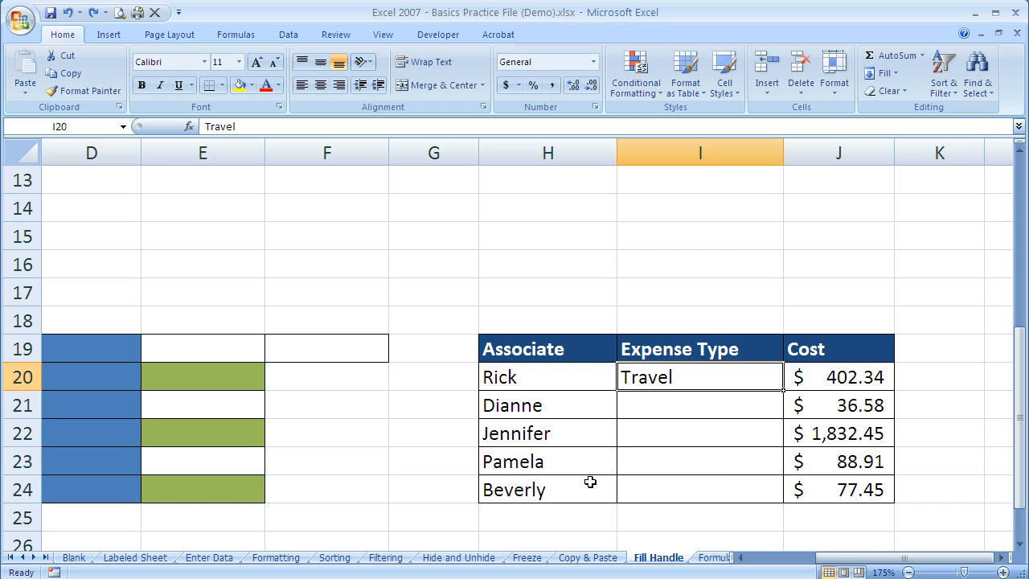
mouse_move(663, 488)
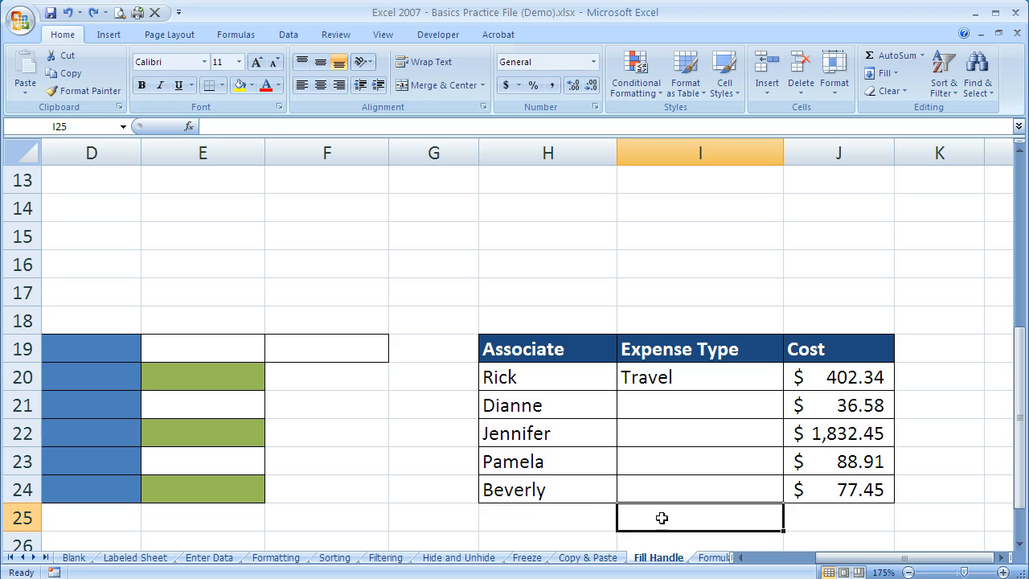
Copy Travel from I20 down to I24 for all five associates.
left_click(547, 517)
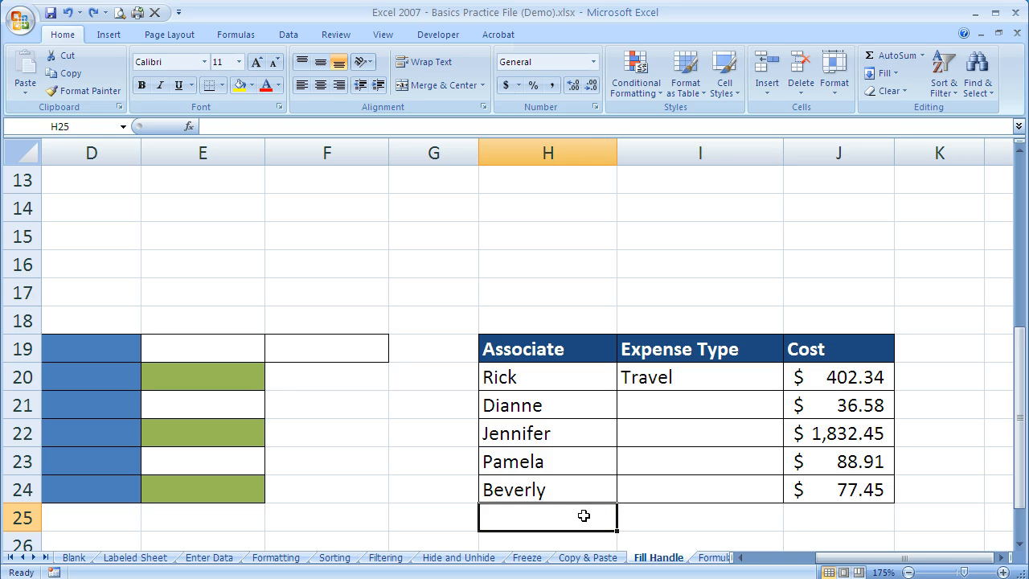
mouse_move(715, 376)
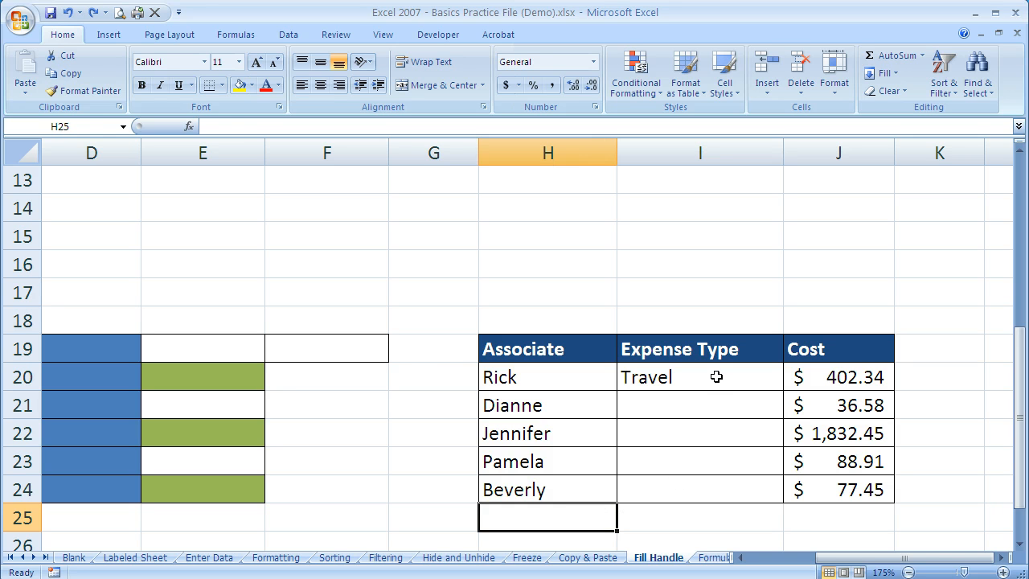
left_click(699, 376)
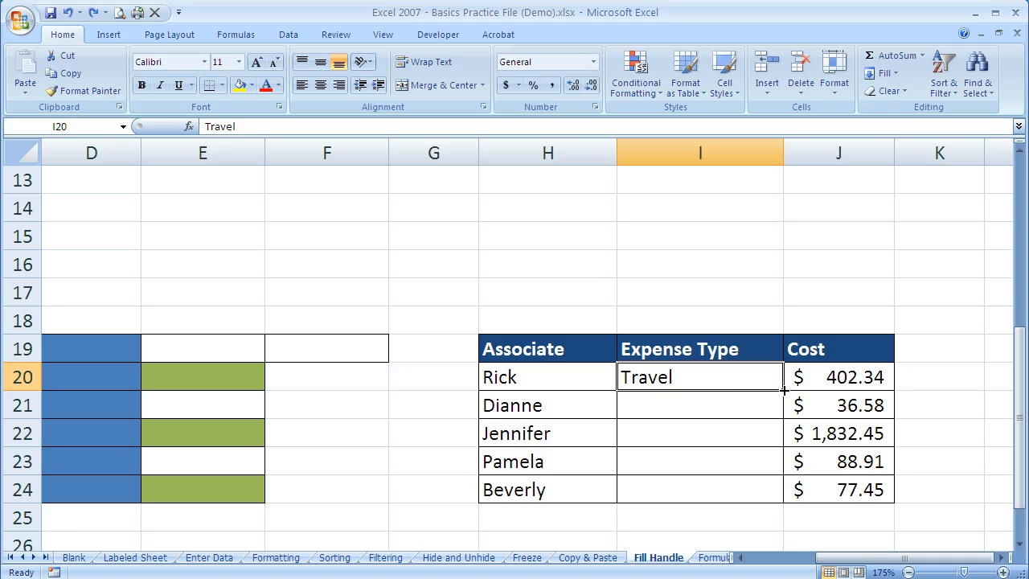
left_click_drag(783, 389, 783, 498)
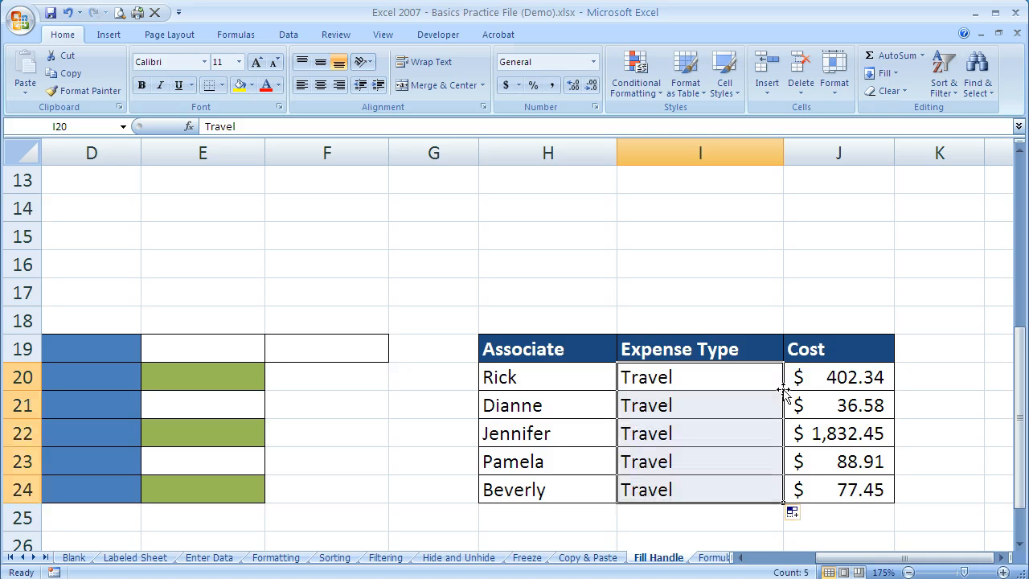
mouse_move(659, 486)
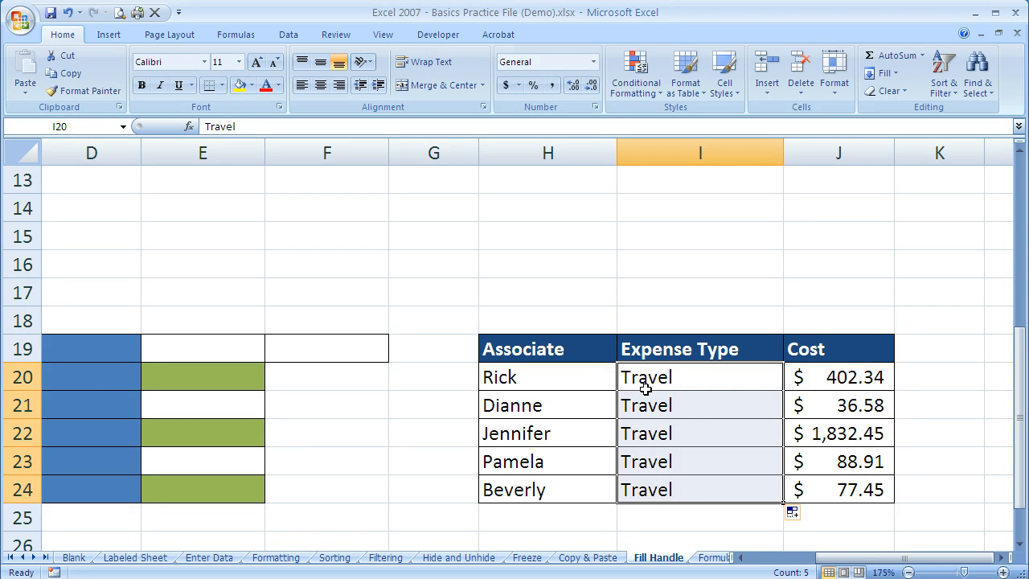
left_click(687, 489)
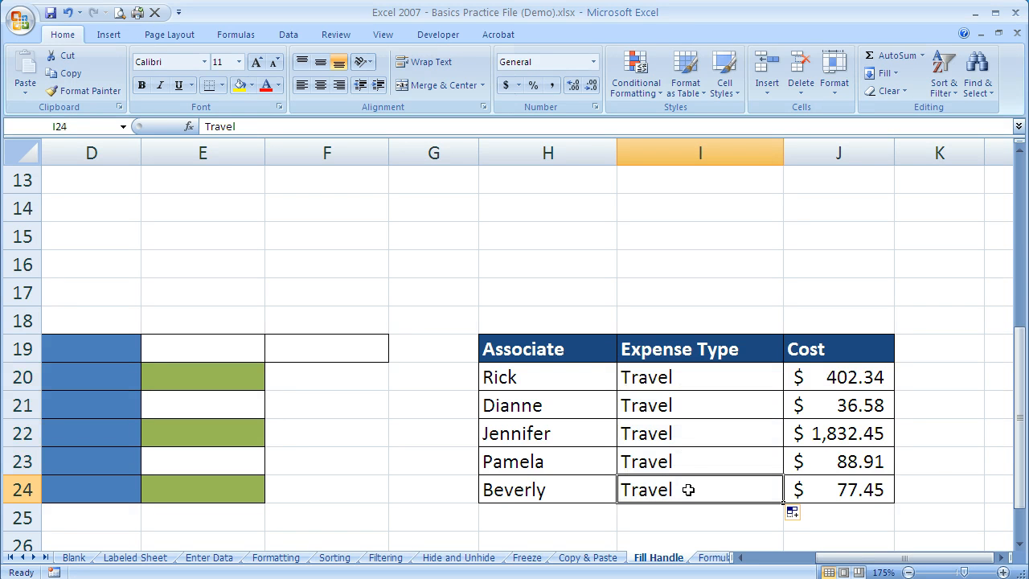
mouse_move(654, 427)
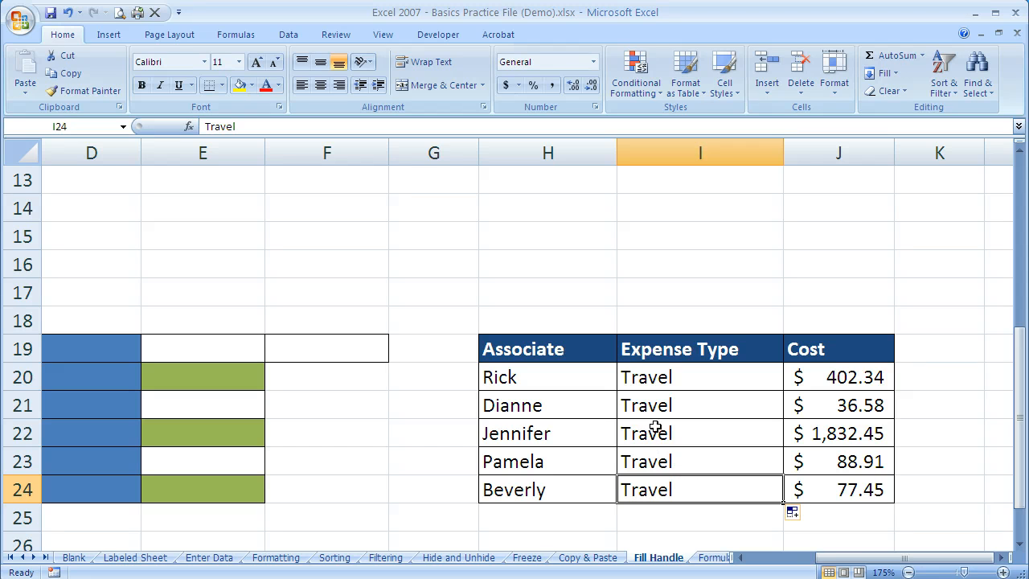
mouse_move(568, 505)
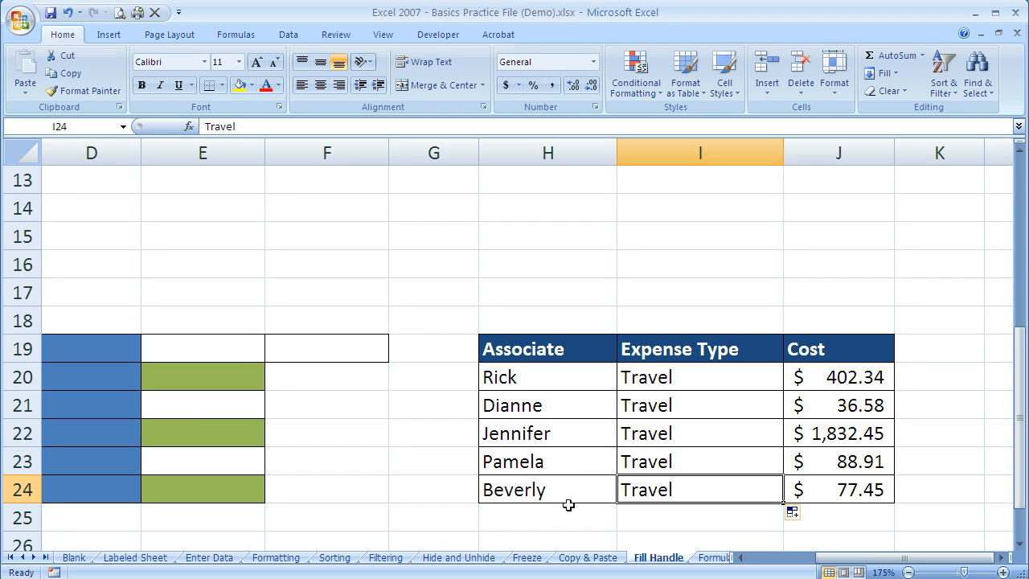